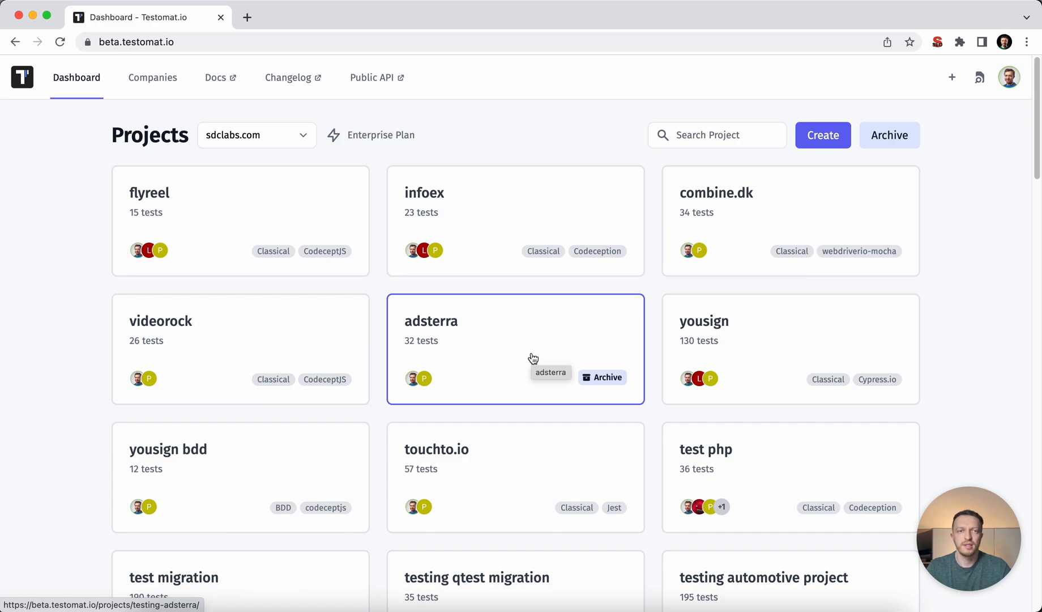
# Create a classical project titled 'codeceptjs tests' and reach its empty tests page.
pyautogui.click(822, 135)
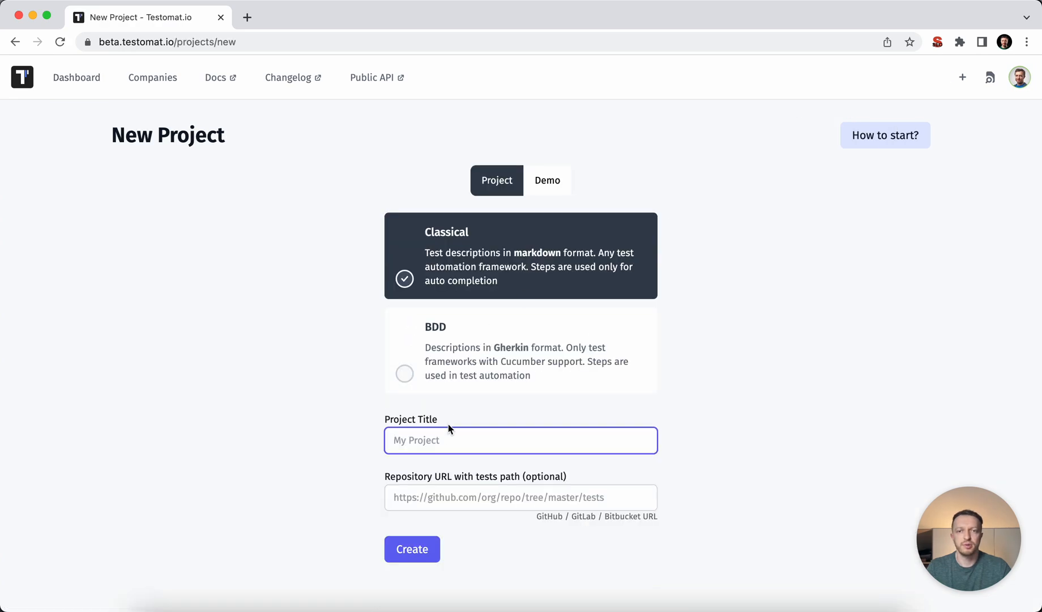
pyautogui.write('codeceptjs tests')
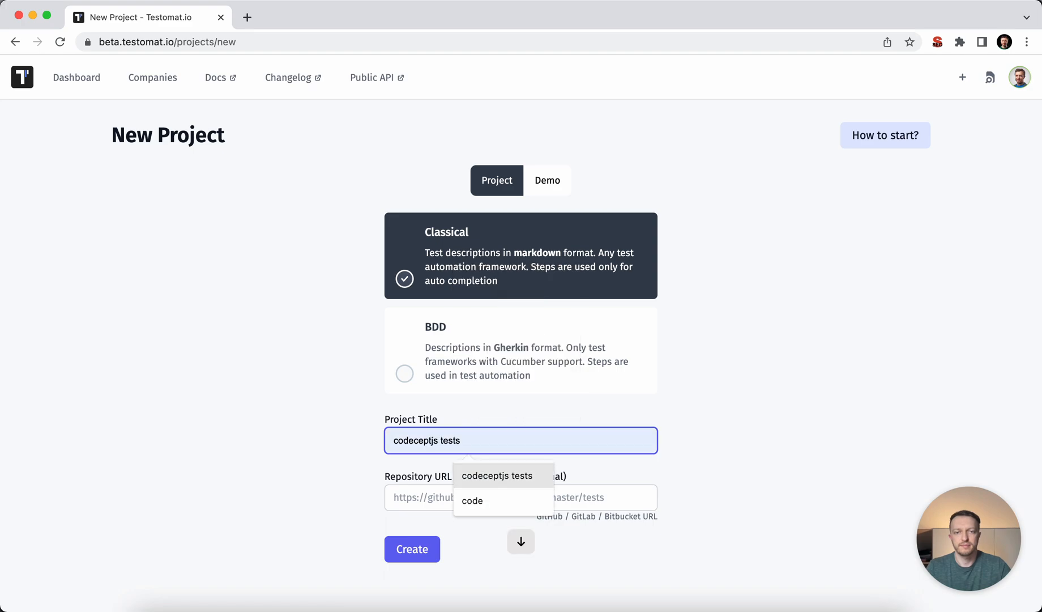
pyautogui.click(411, 550)
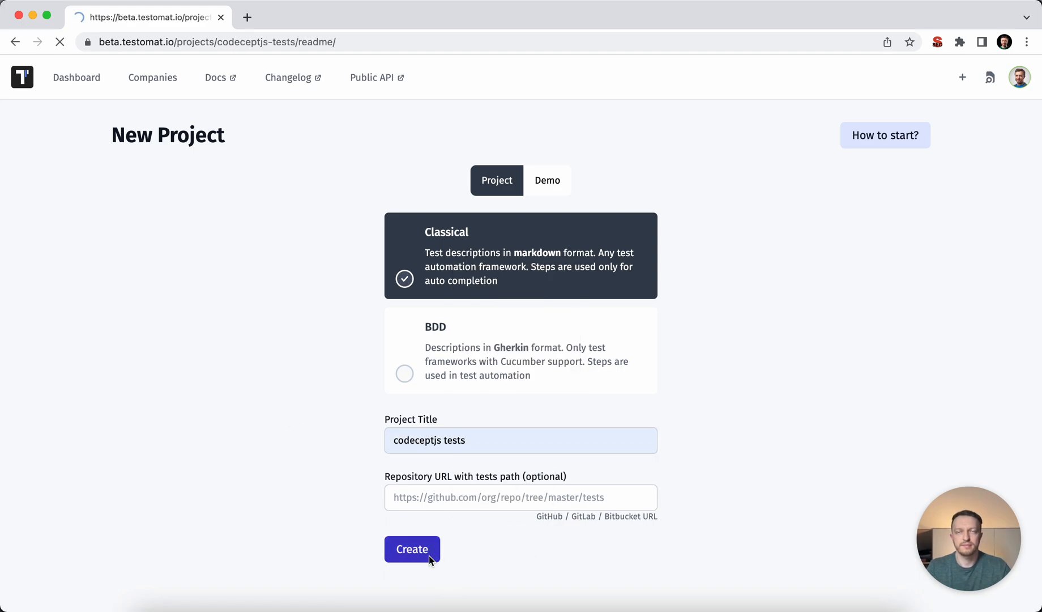
pyautogui.click(412, 550)
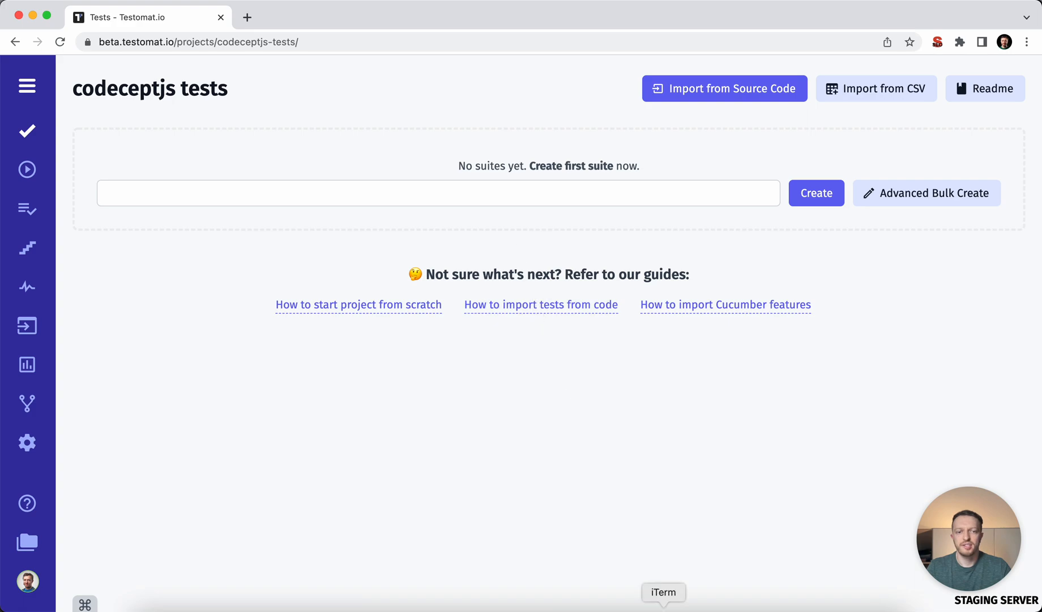
pyautogui.click(663, 592)
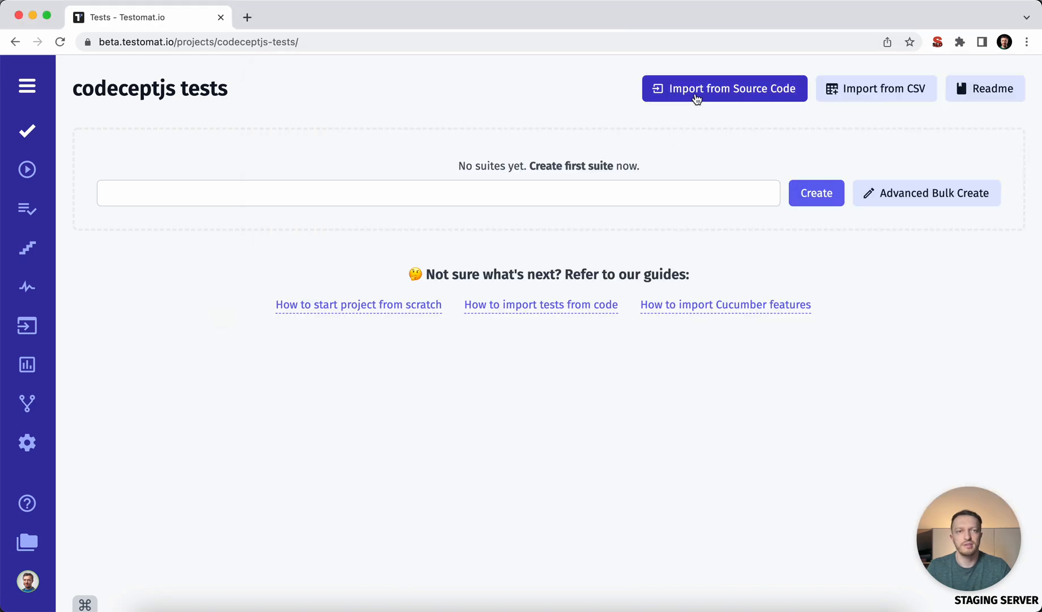
# Import the todomvc-tests suite from source code using the CodeceptJS check-tests command.
pyautogui.click(724, 89)
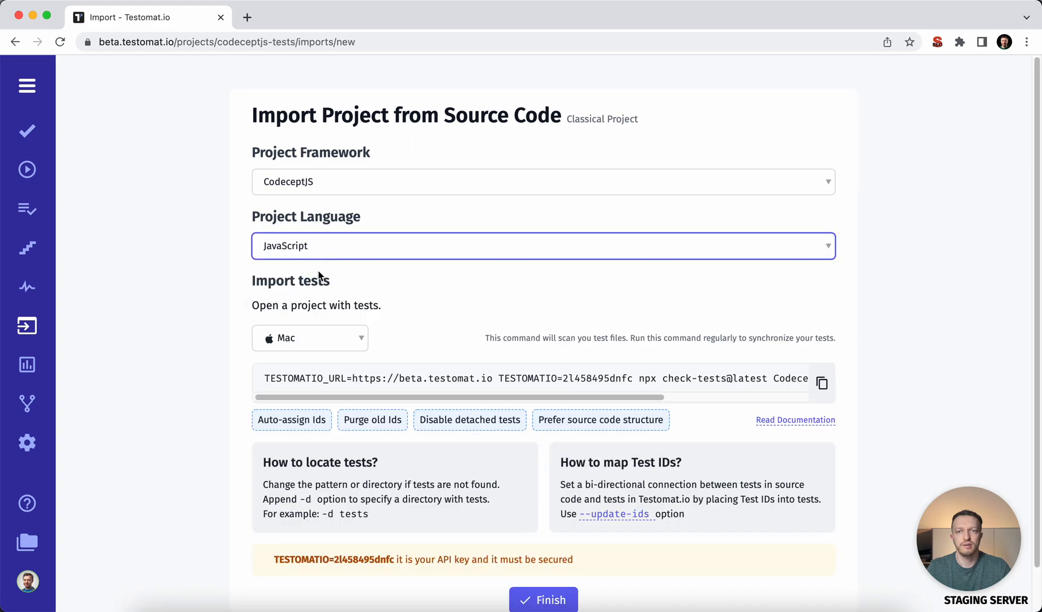
pyautogui.click(821, 382)
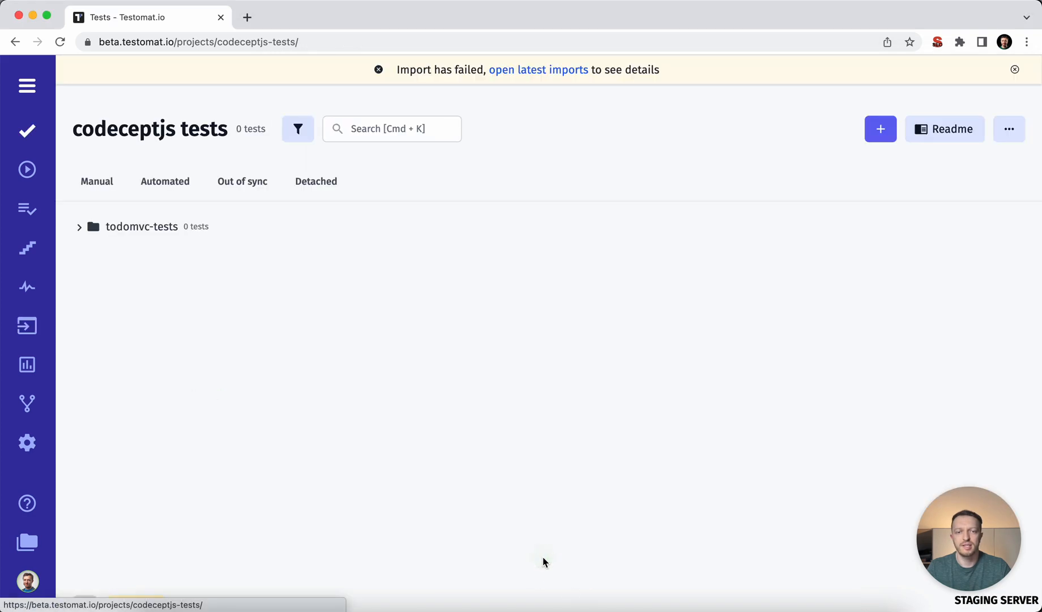
# Expand todomvc-tests and Create Tasks, then view and close the 'Create a new todo item' test.
pyautogui.click(79, 227)
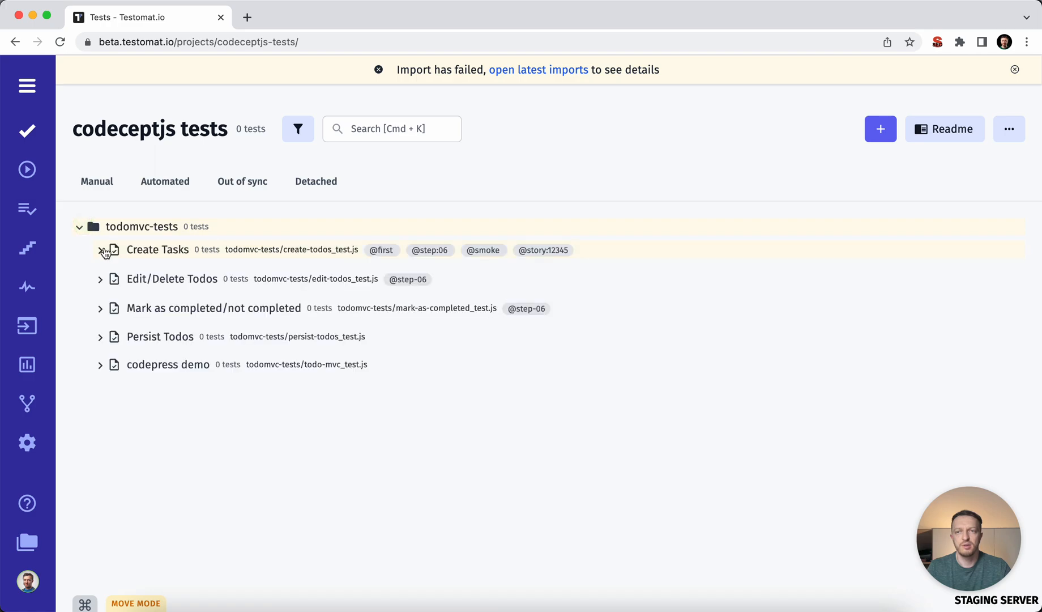
pyautogui.click(100, 251)
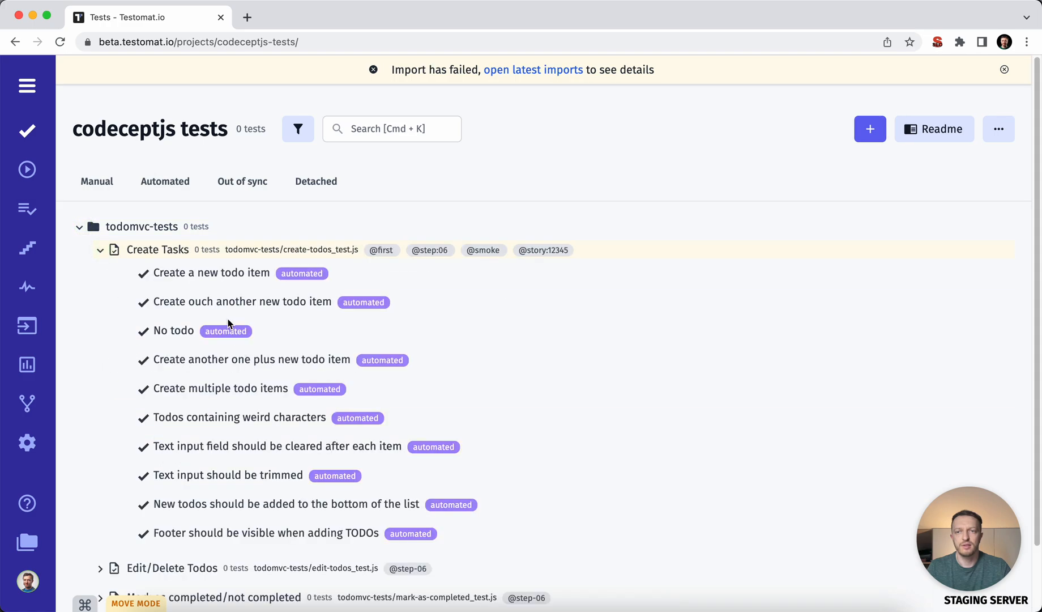
pyautogui.moveTo(447, 376)
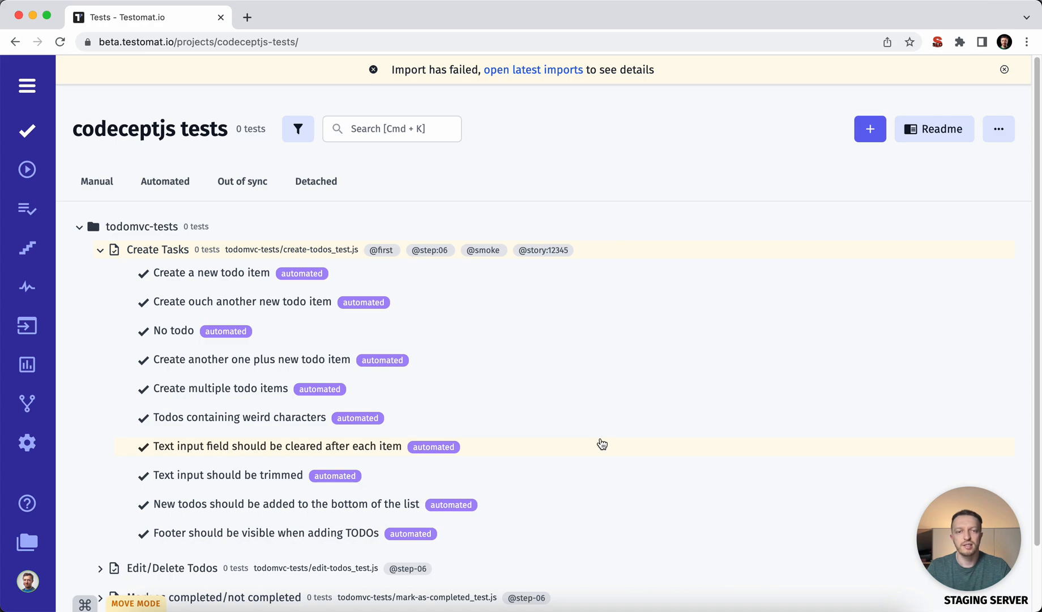
pyautogui.moveTo(301, 299)
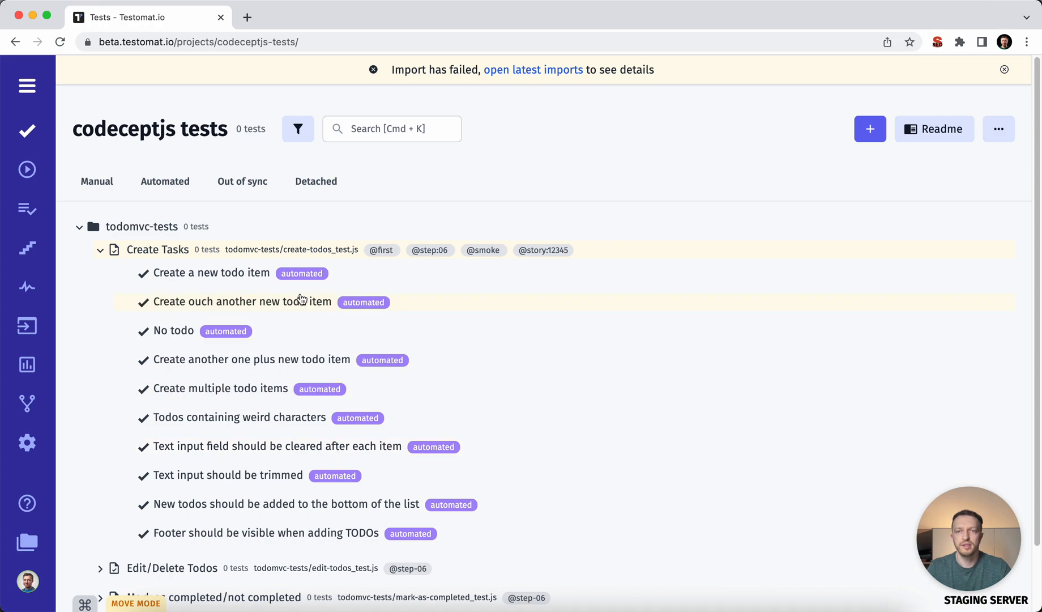
pyautogui.click(210, 273)
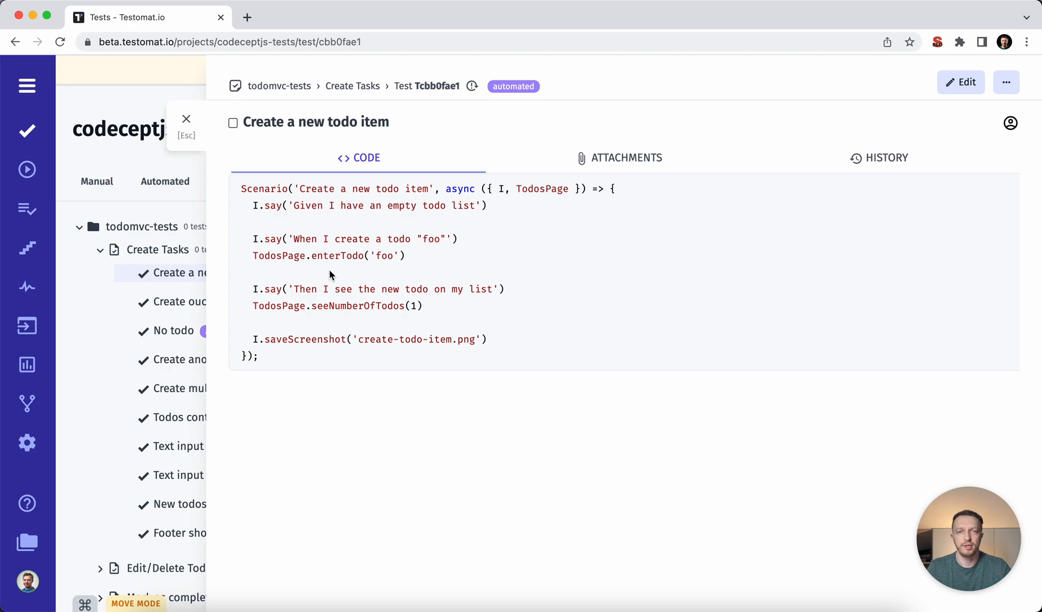
pyautogui.click(186, 118)
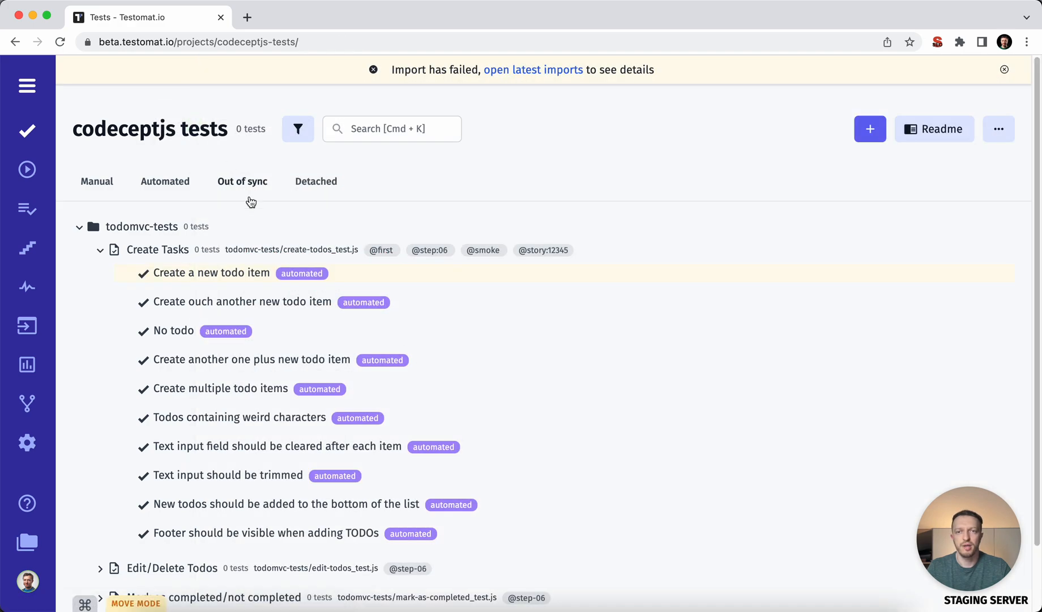
# Filter the list to automated tests only, showing 19 items.
pyautogui.click(164, 181)
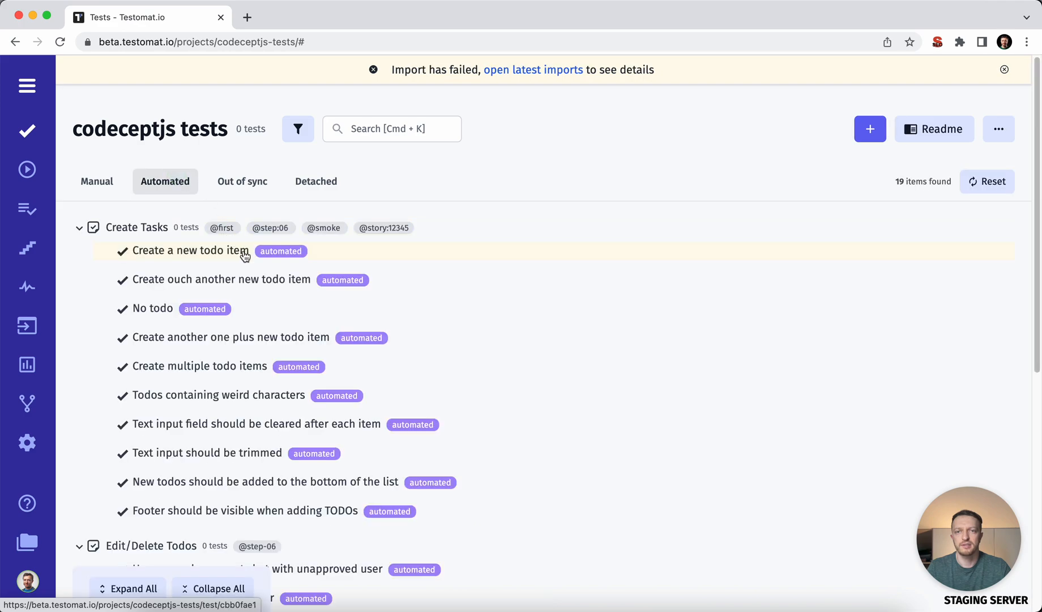
pyautogui.scroll(-3)
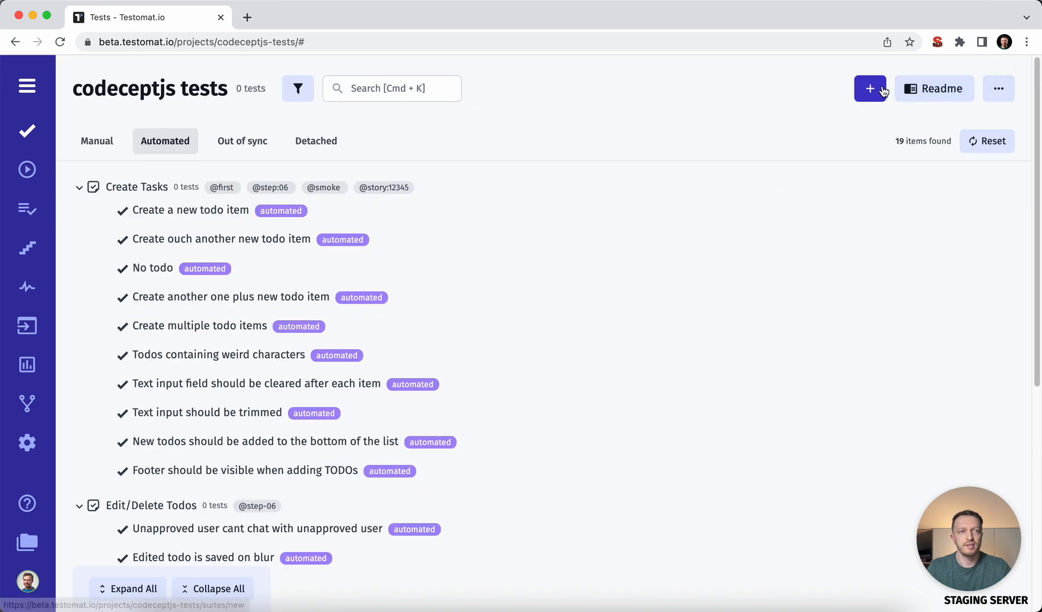
# Add a file suite 'a new test suite' and bulk-create its eleven manual tests.
pyautogui.click(870, 88)
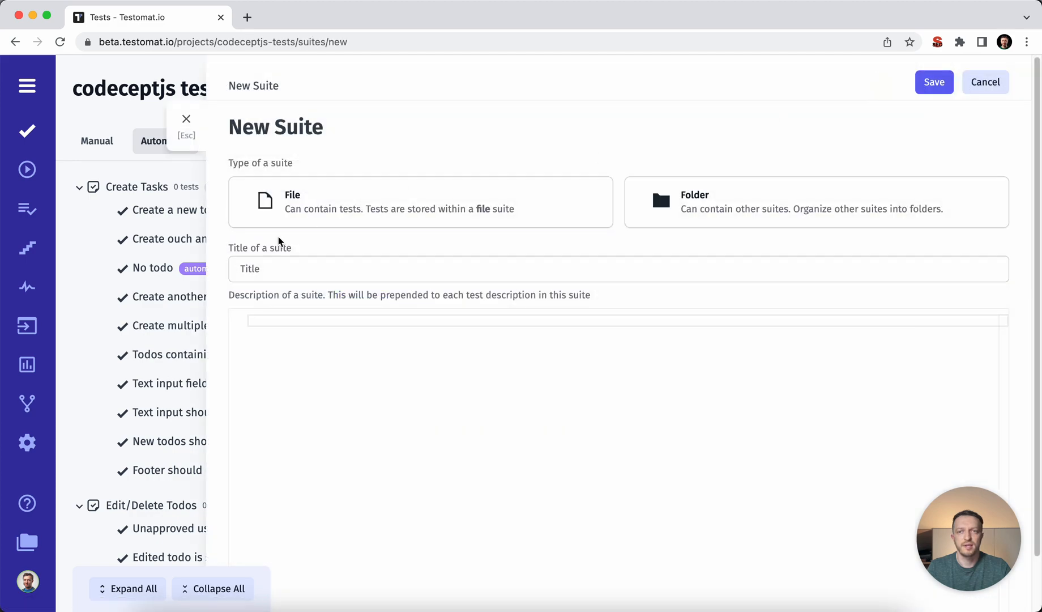
pyautogui.write('a')
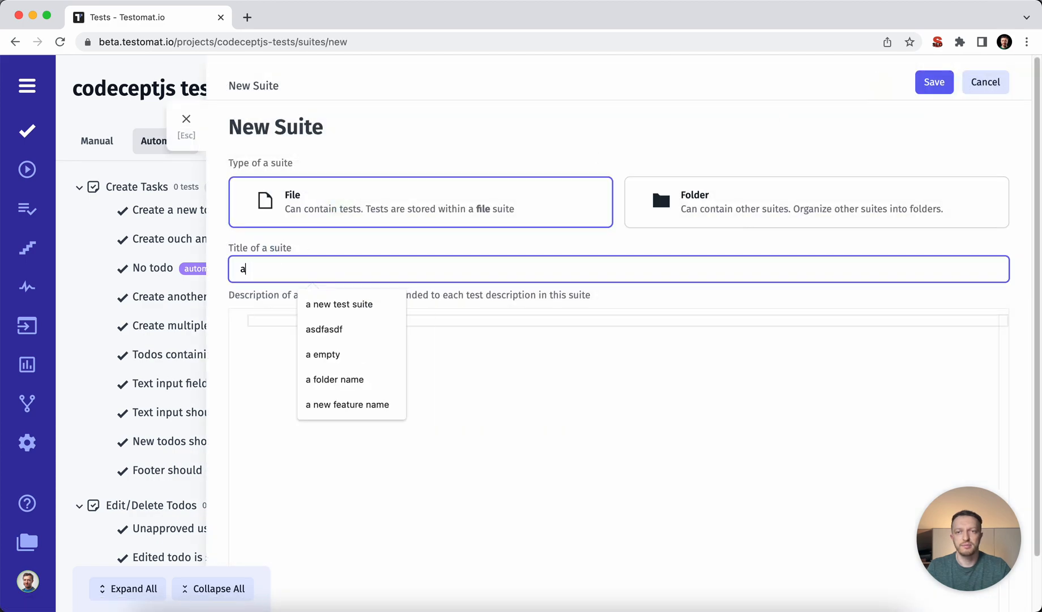
pyautogui.click(338, 304)
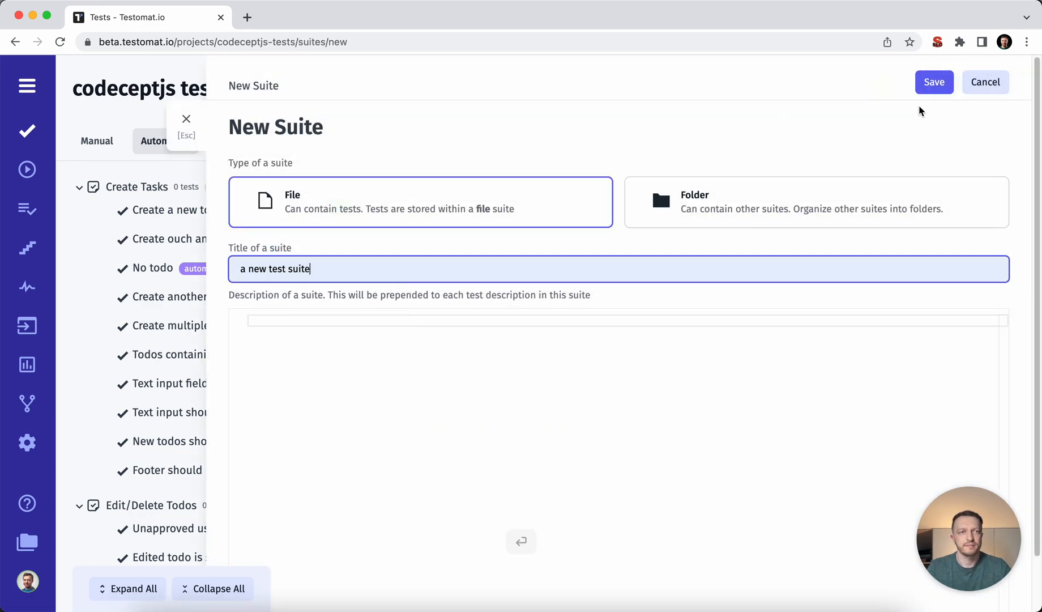
pyautogui.click(933, 81)
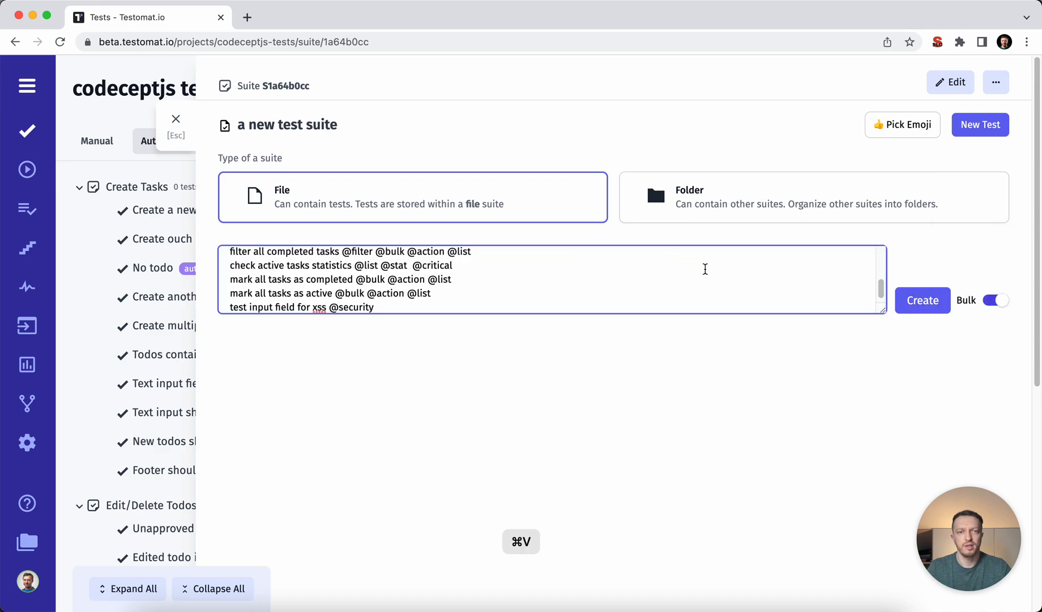
pyautogui.click(922, 301)
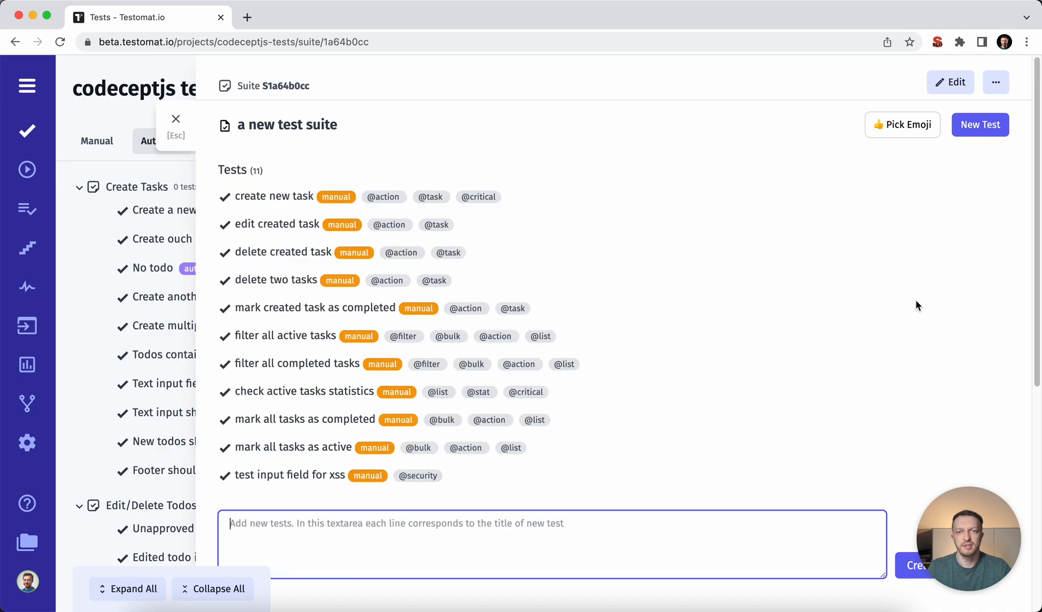
pyautogui.moveTo(627, 279)
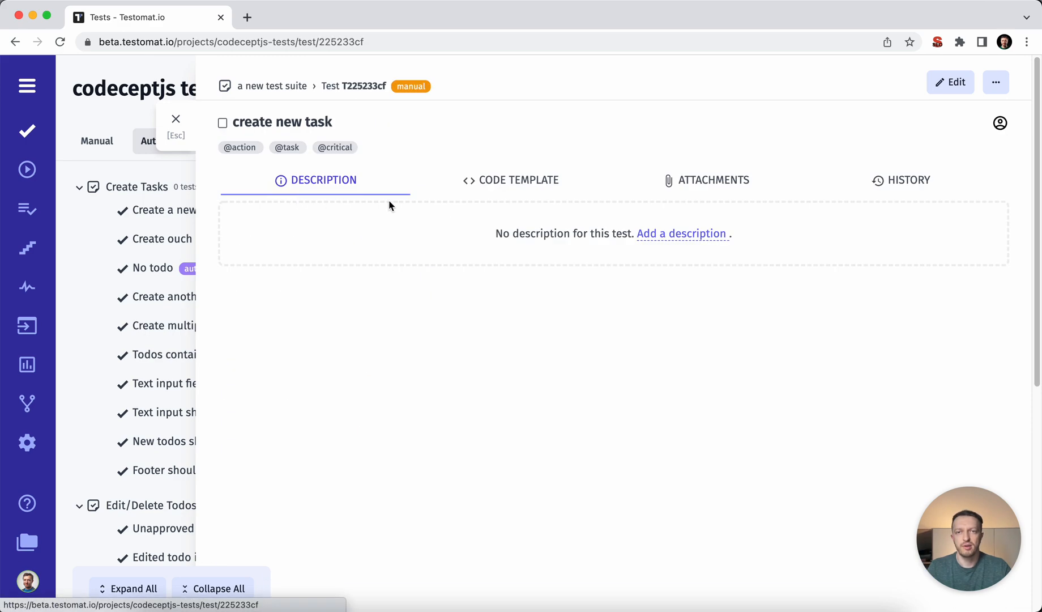
# Give the 'create new task' test three steps and a pasted screenshot, then save it.
pyautogui.click(949, 83)
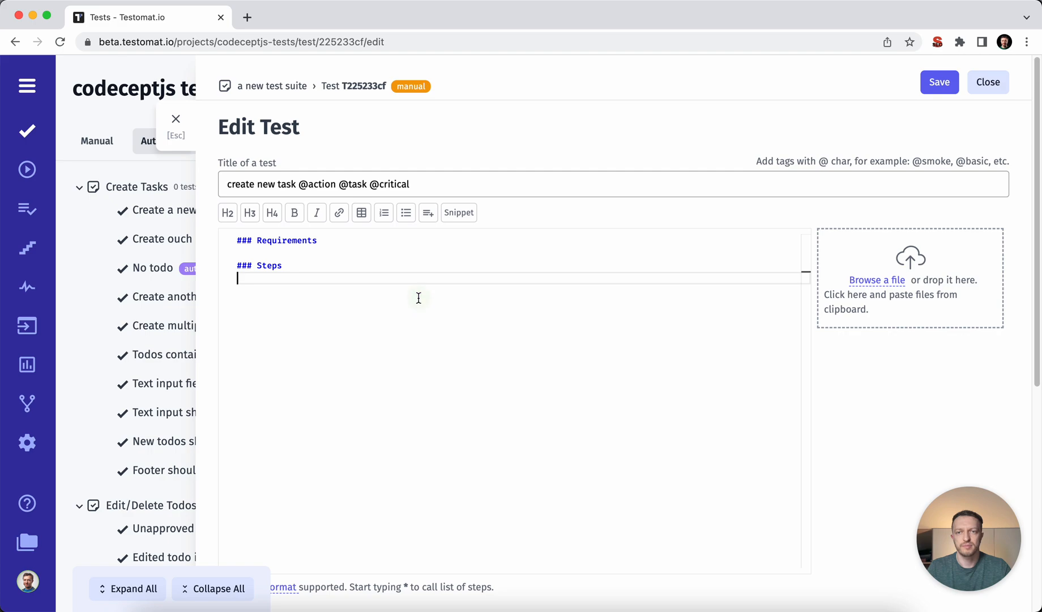
pyautogui.write('*')
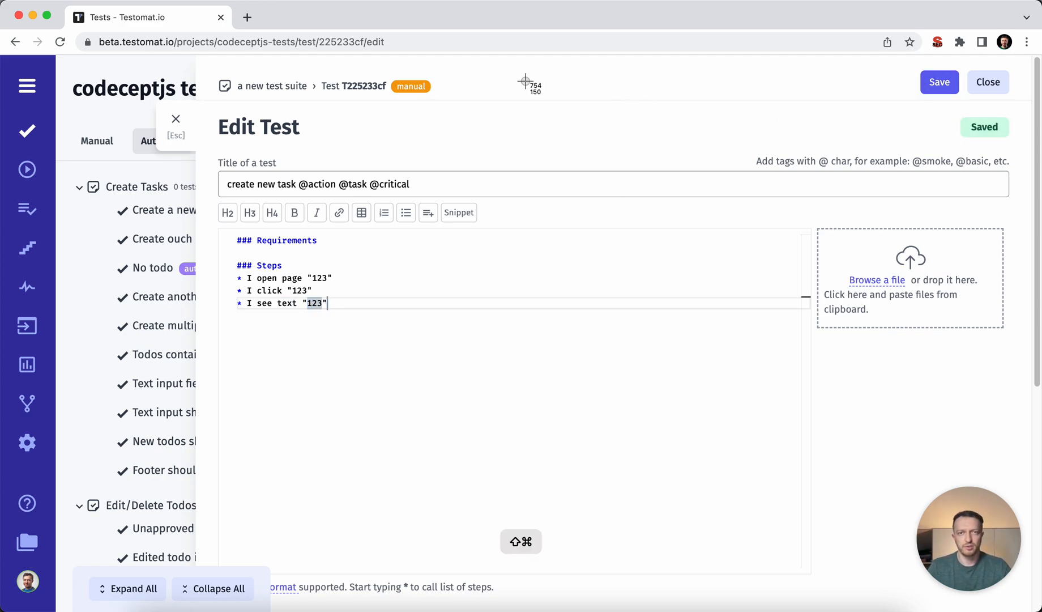
pyautogui.press('cmd+v')
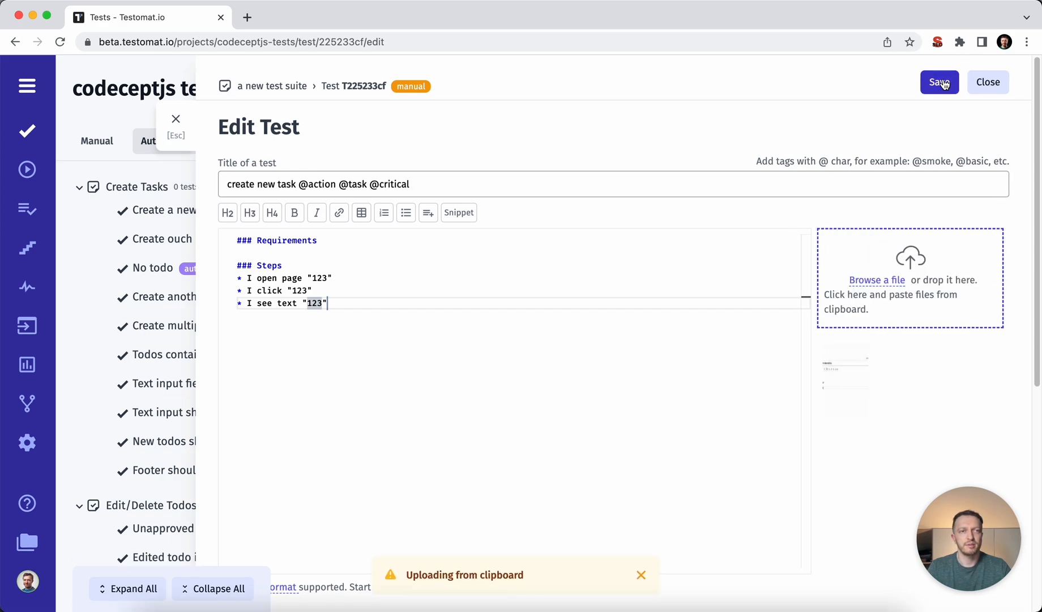
pyautogui.click(939, 83)
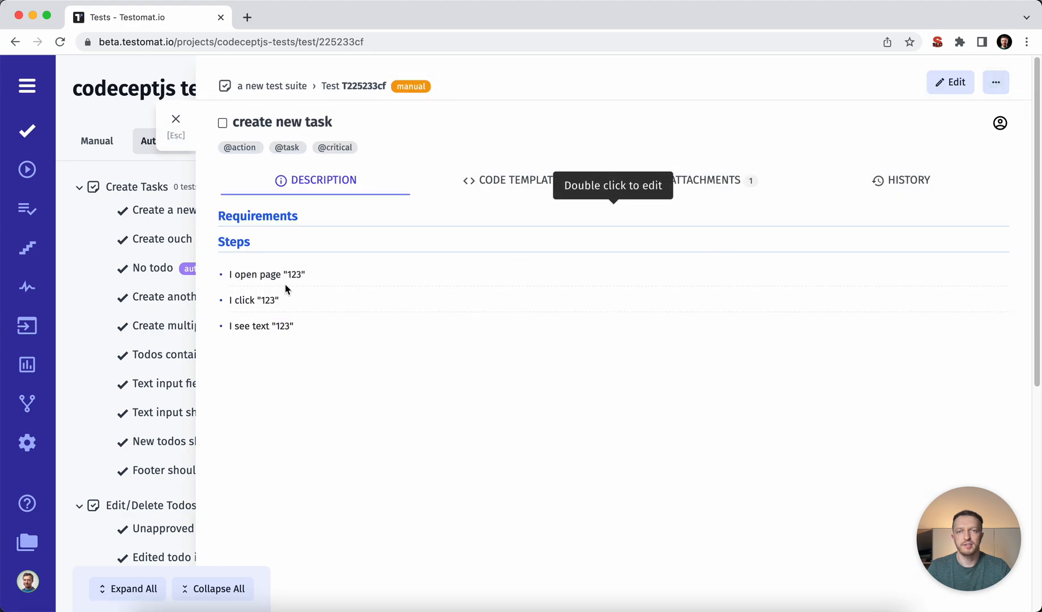
# Check the image.png attachment, then filter the list to manual tests only.
pyautogui.click(704, 180)
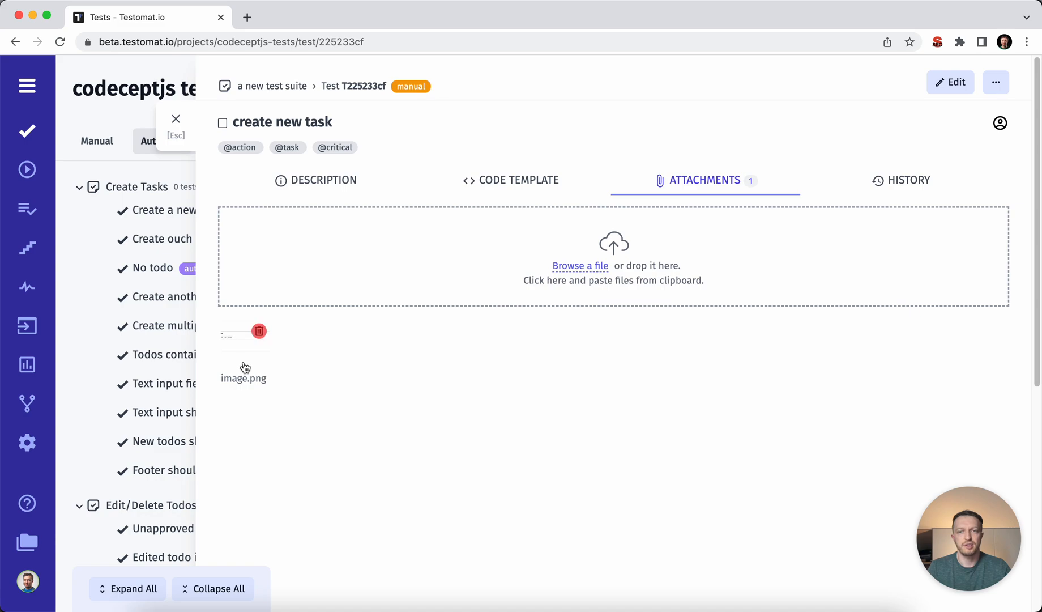
pyautogui.click(908, 180)
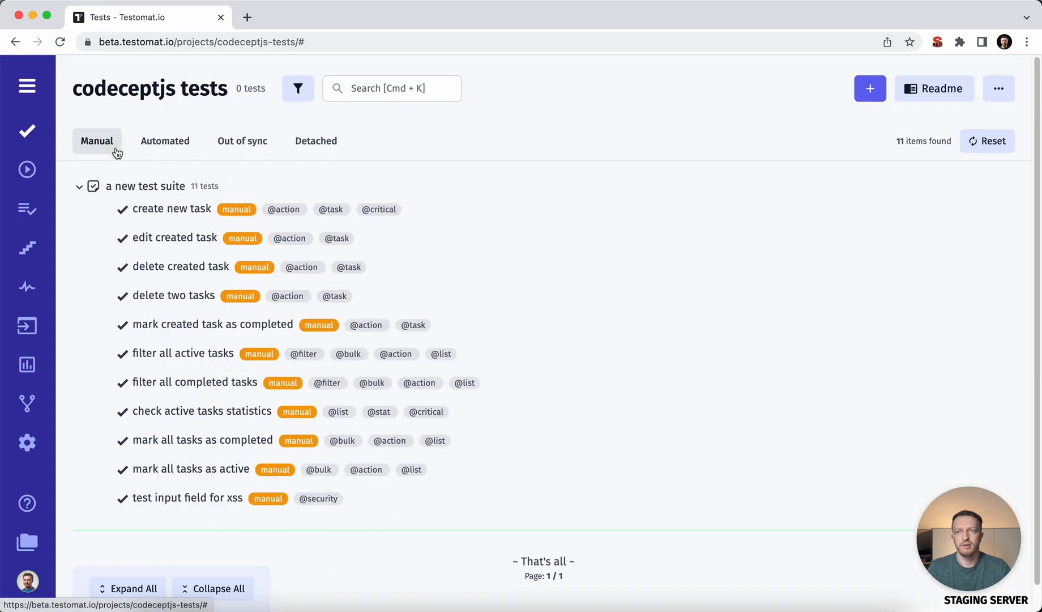
pyautogui.moveTo(165, 141)
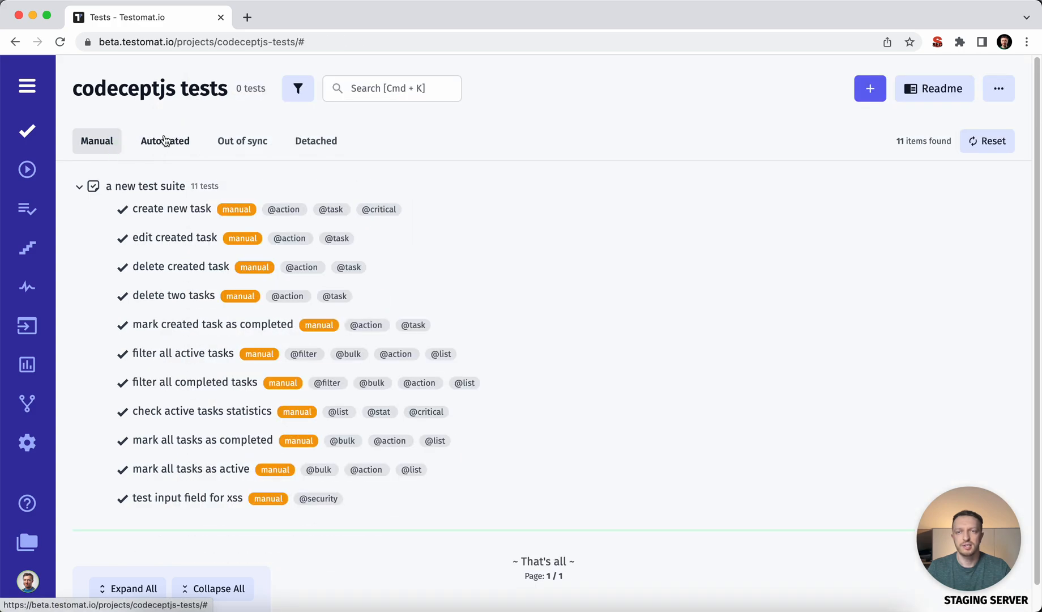
# Move 'mark all tasks as completed' near the suite top and expand Create Tasks to list its tests.
pyautogui.click(164, 142)
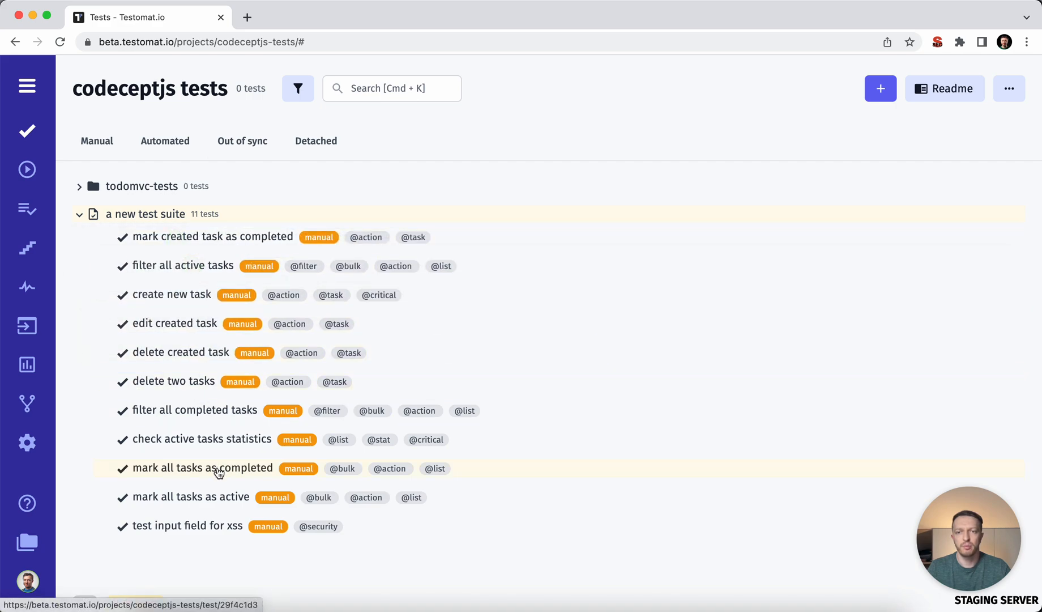
pyautogui.moveTo(214, 468); pyautogui.dragTo(199, 286)
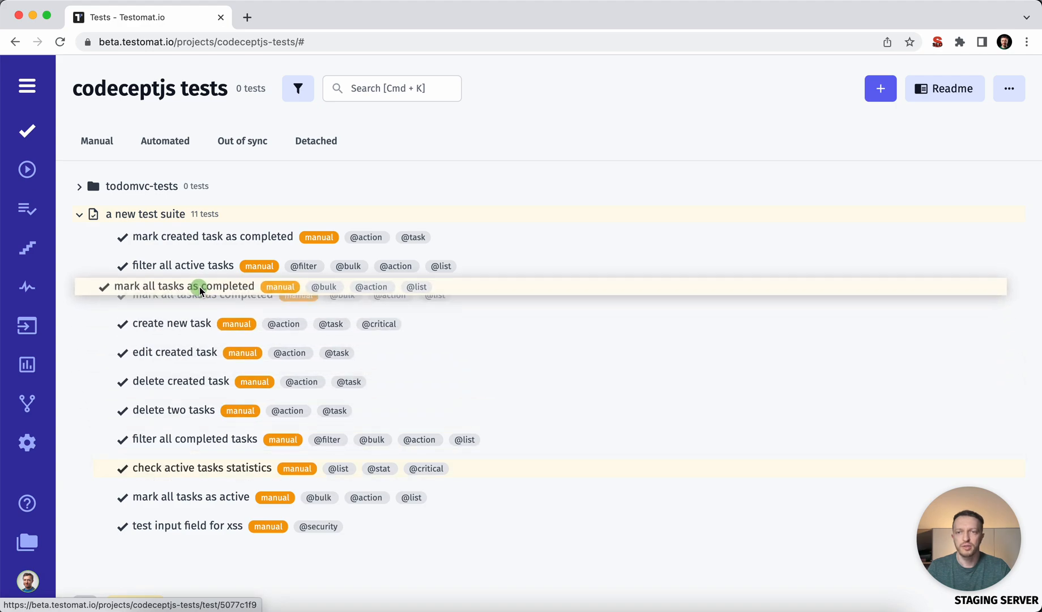
pyautogui.click(79, 186)
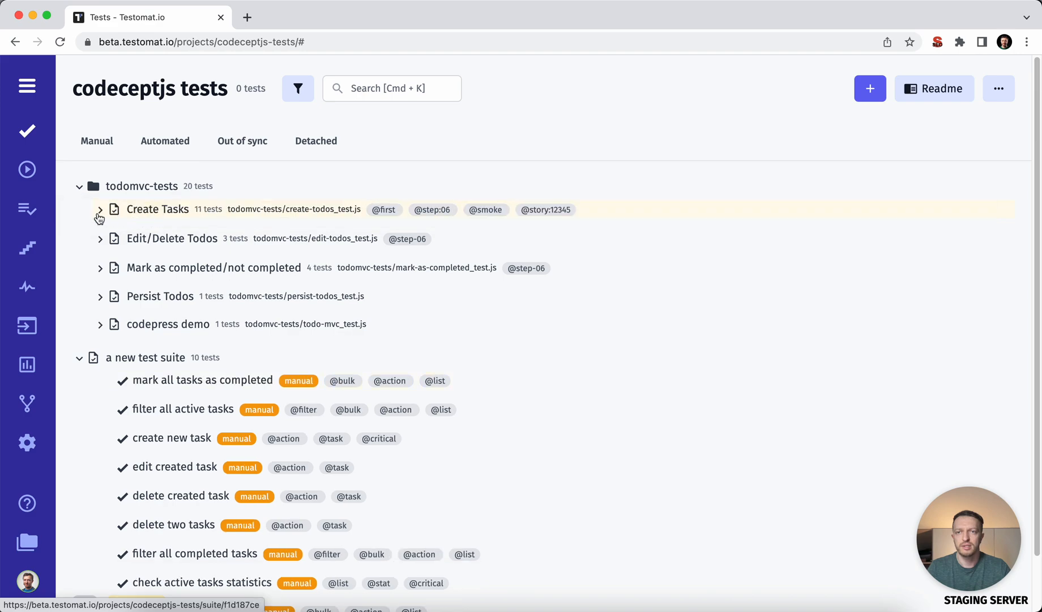
pyautogui.click(100, 209)
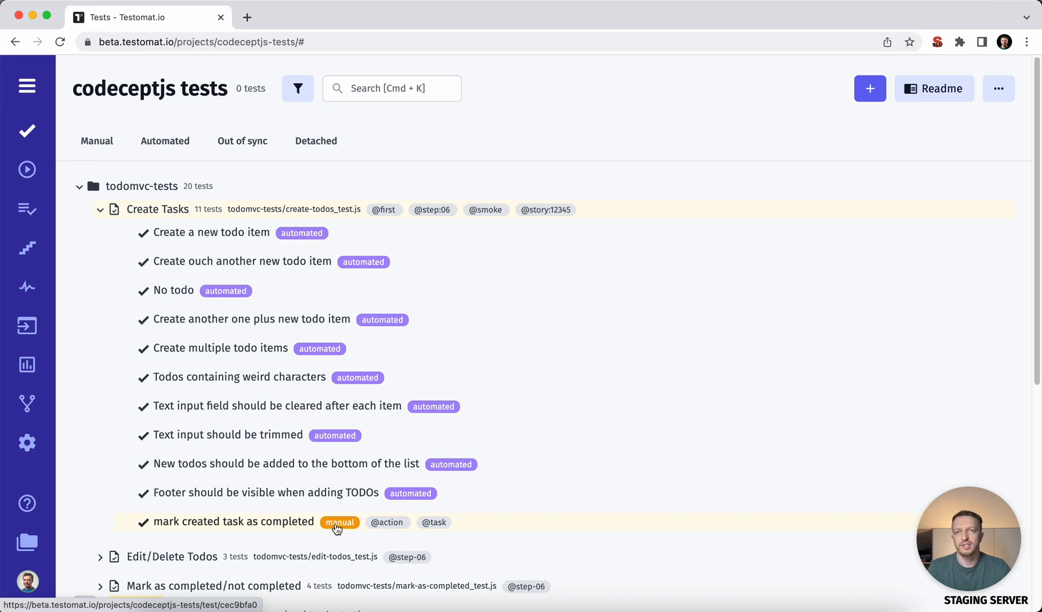
# Look at the test filter panel and dismiss it without applying any filter.
pyautogui.click(297, 89)
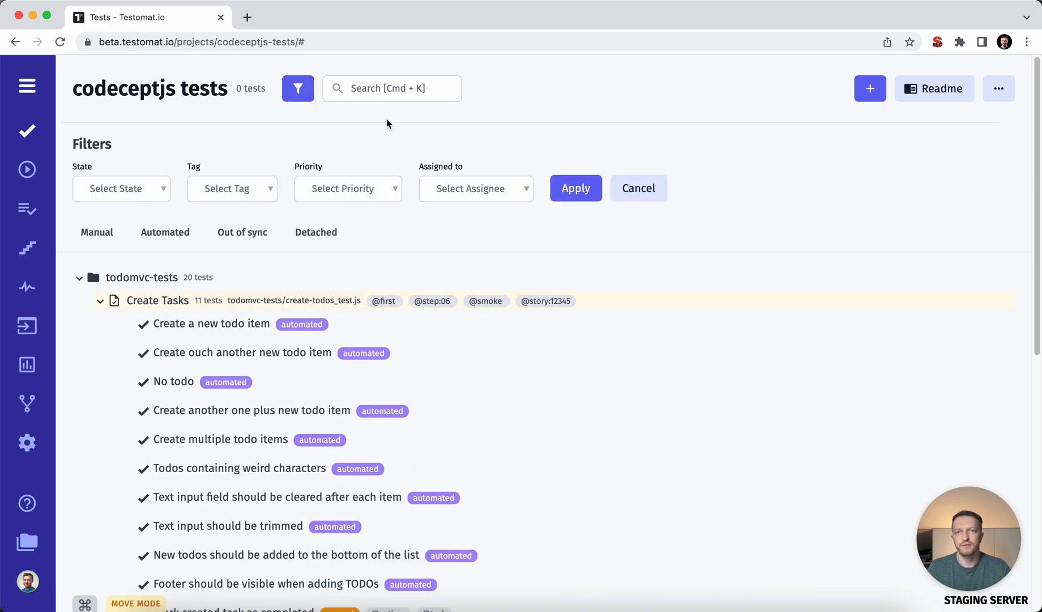
pyautogui.click(392, 88)
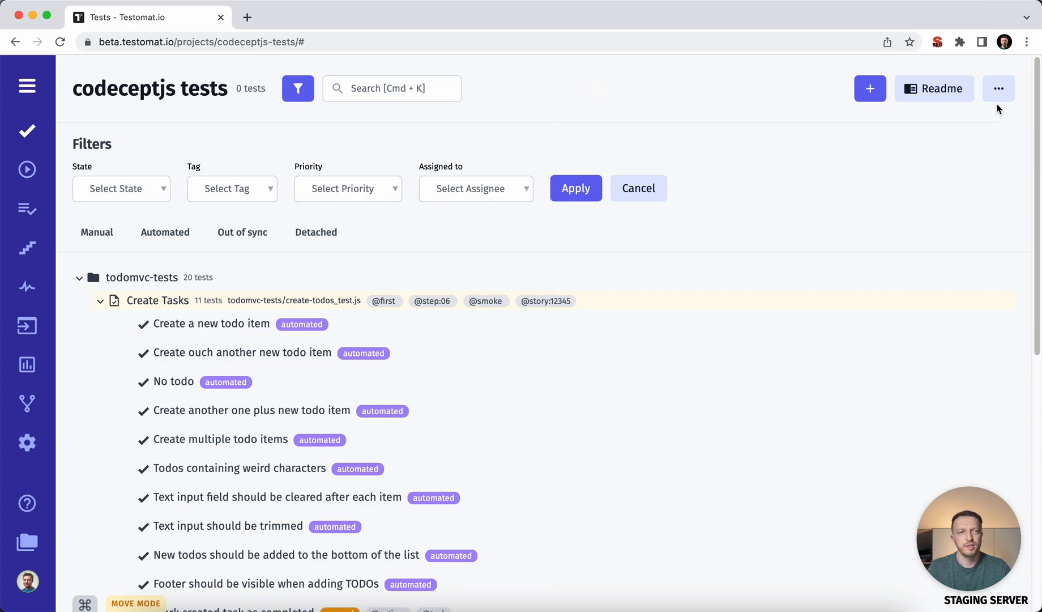
pyautogui.click(297, 88)
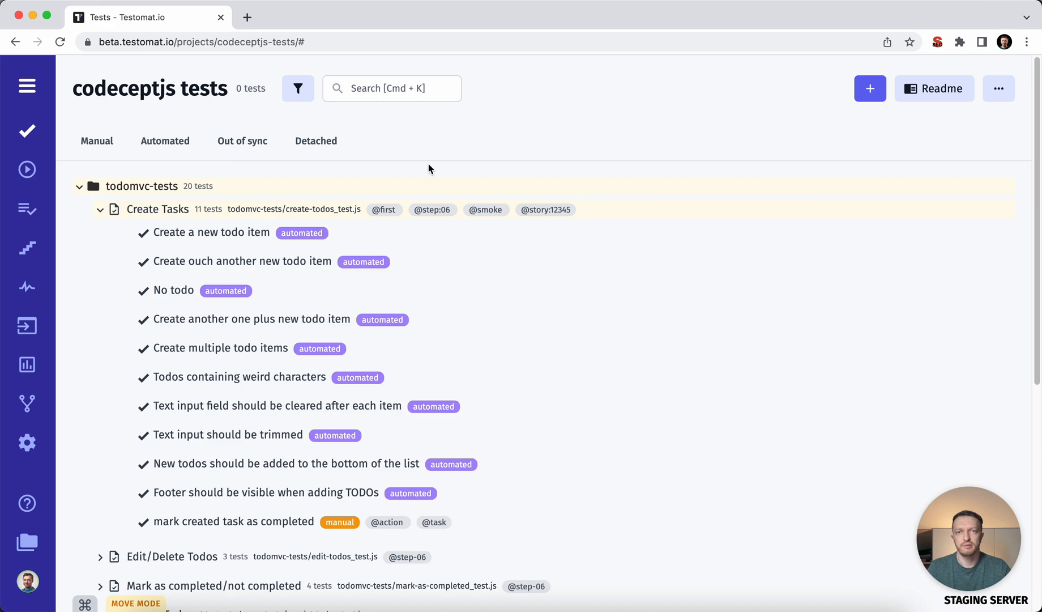
pyautogui.moveTo(25, 170)
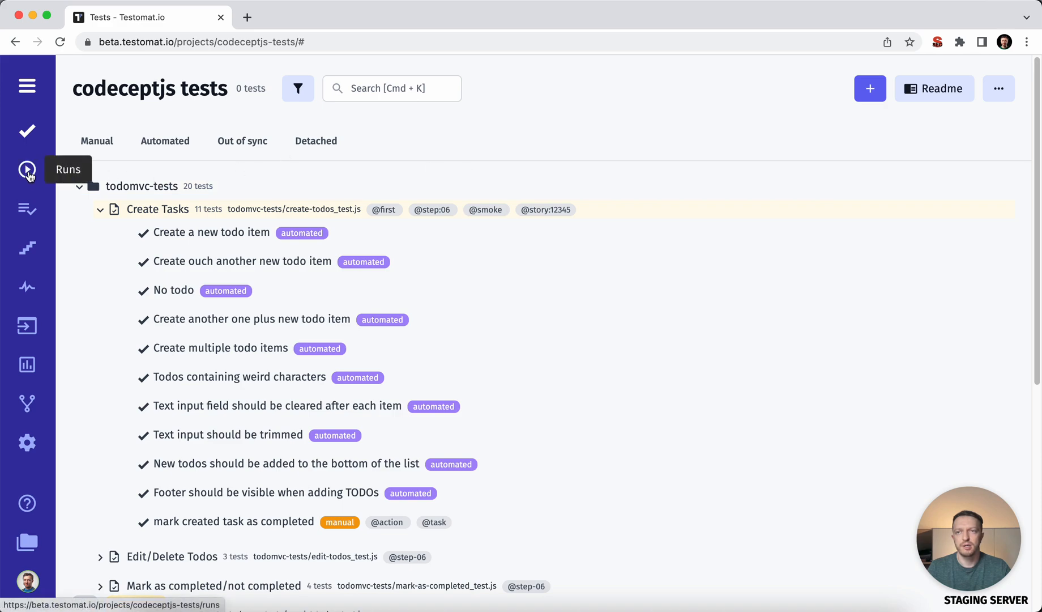
# From Runs, start Setup Automated reporting with CodeceptJS as the project type.
pyautogui.click(27, 170)
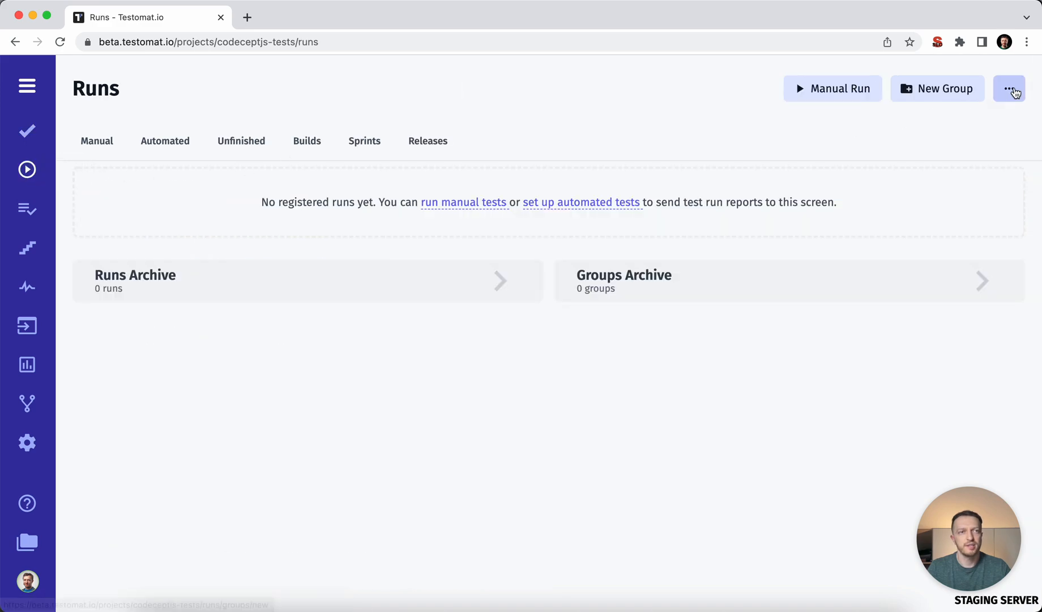
pyautogui.click(1009, 88)
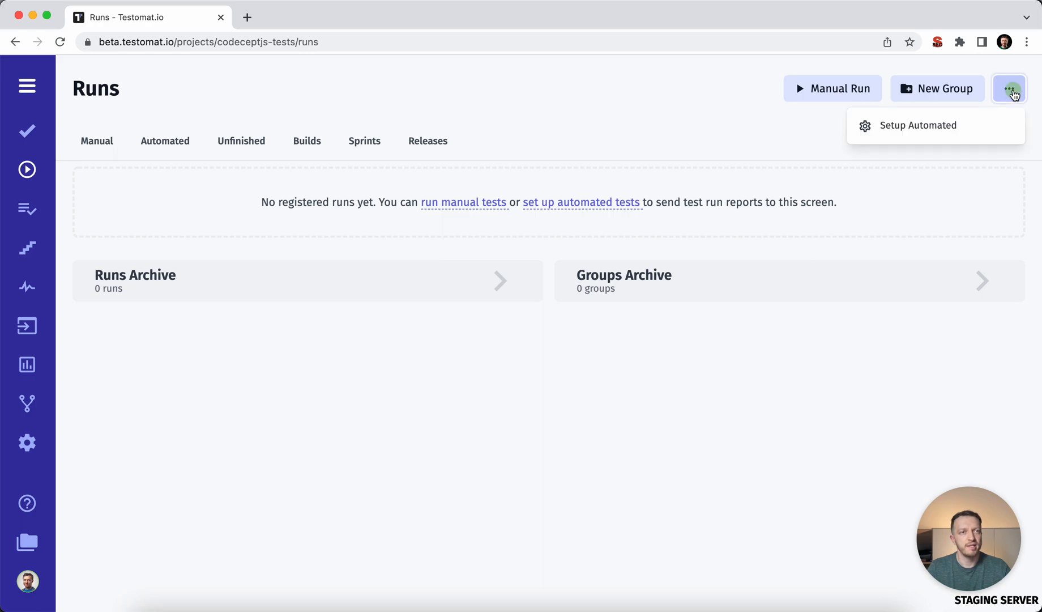
pyautogui.click(918, 125)
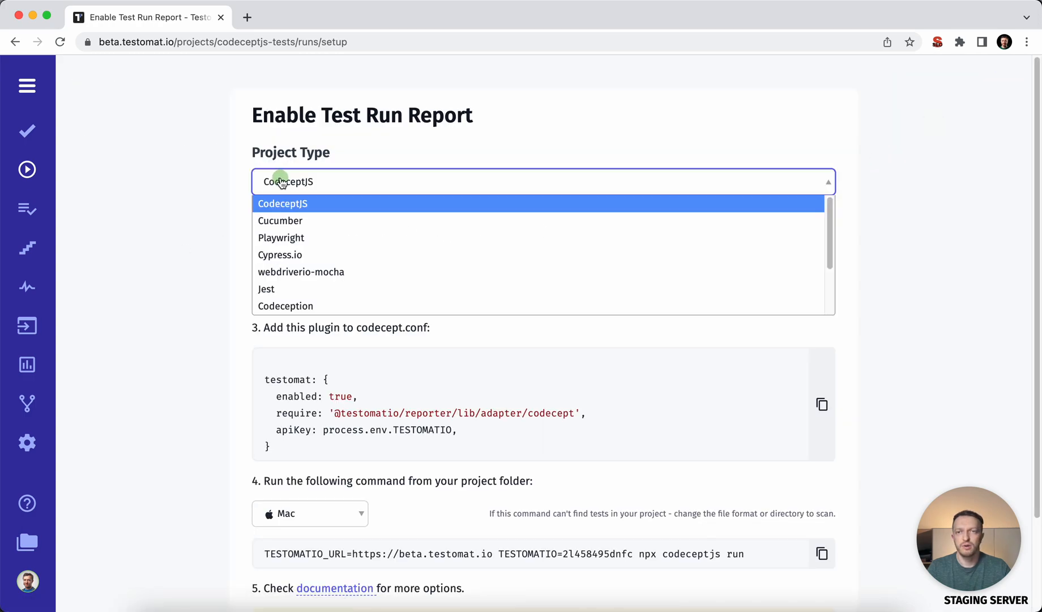
pyautogui.click(283, 204)
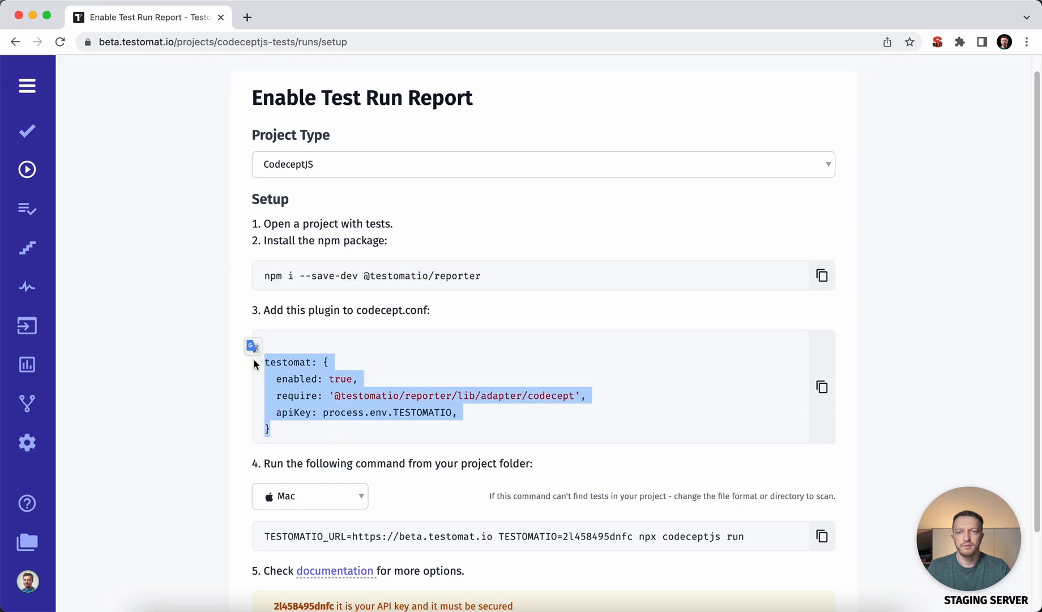
pyautogui.moveTo(296, 337)
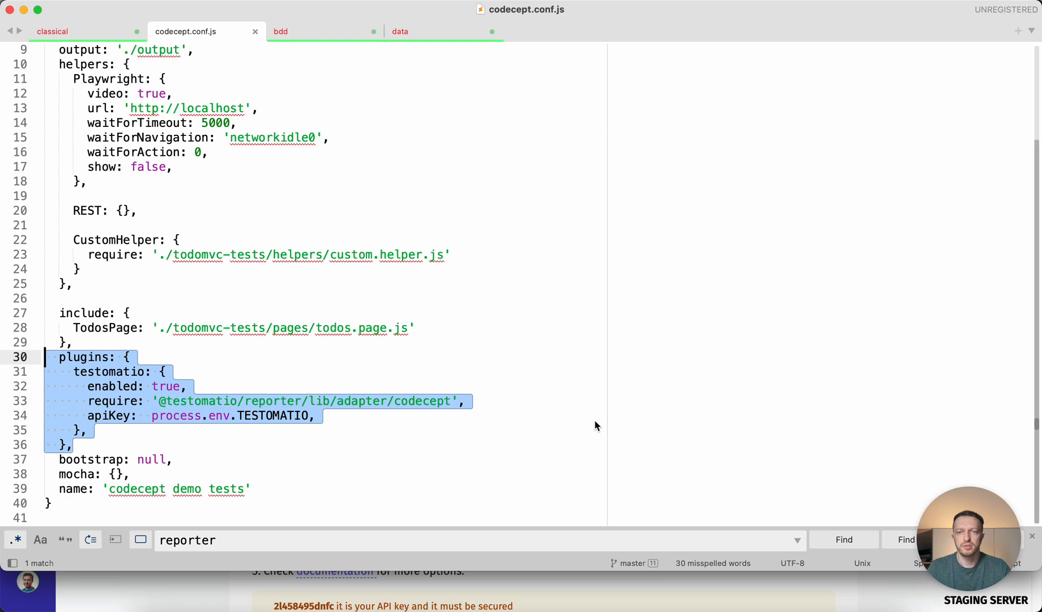
pyautogui.moveTo(608, 404)
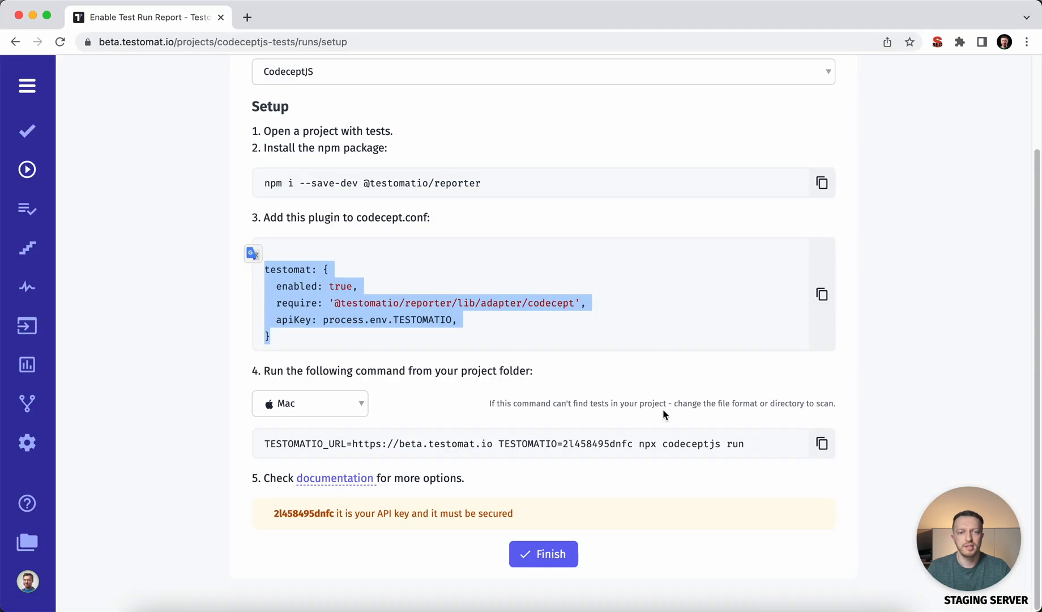
# Copy the reporting run command, execute it, and finish setup back on Runs.
pyautogui.click(821, 443)
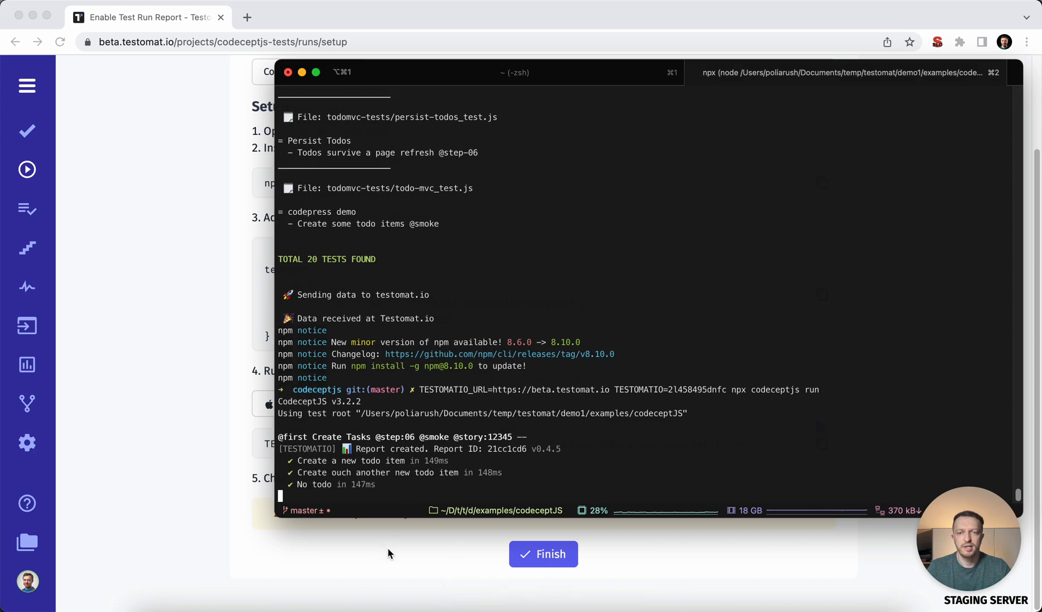
pyautogui.click(543, 553)
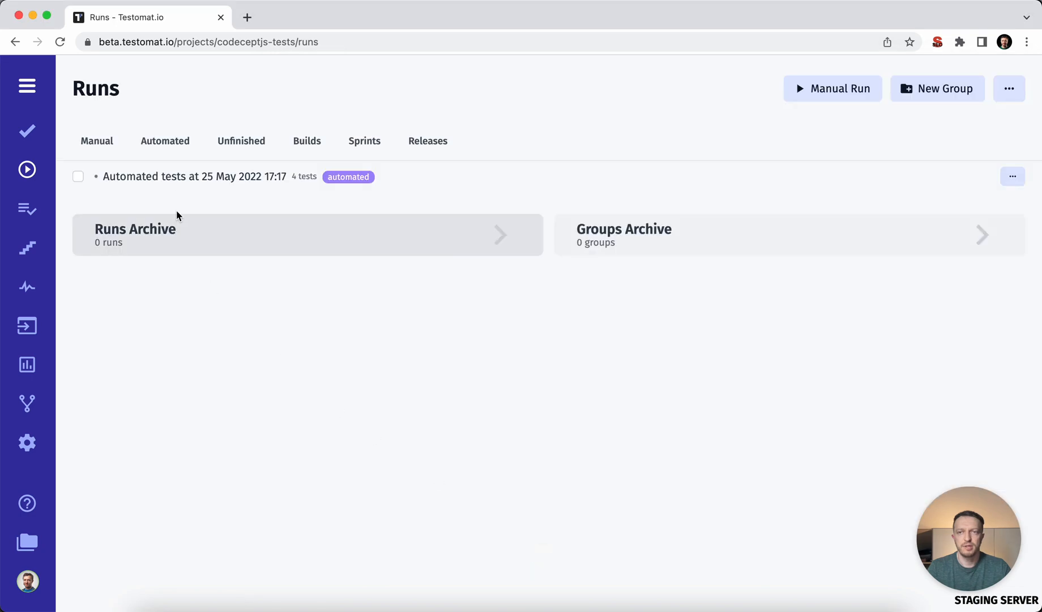
pyautogui.click(182, 177)
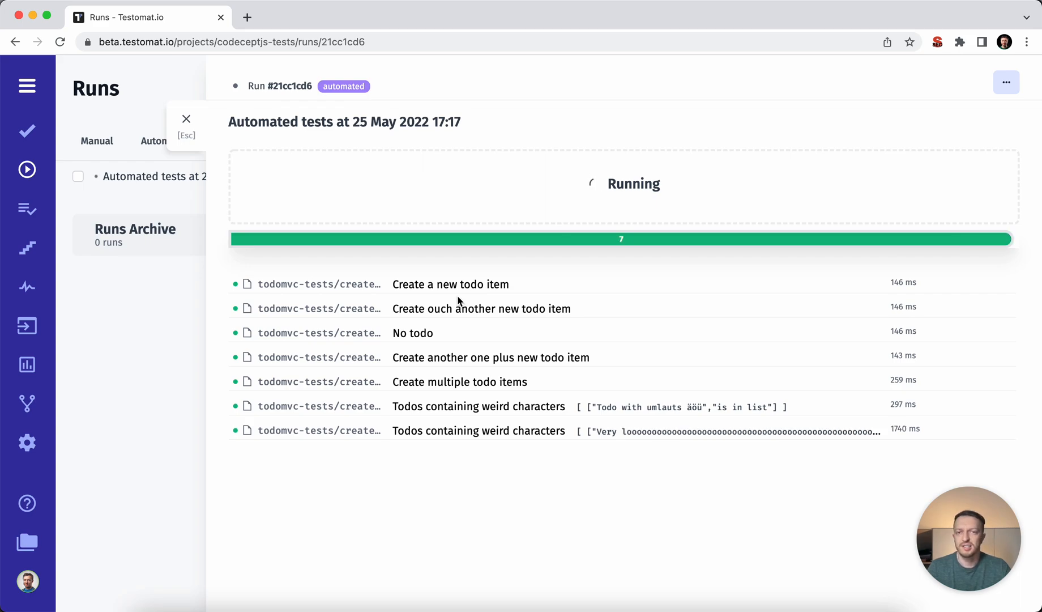
pyautogui.click(450, 284)
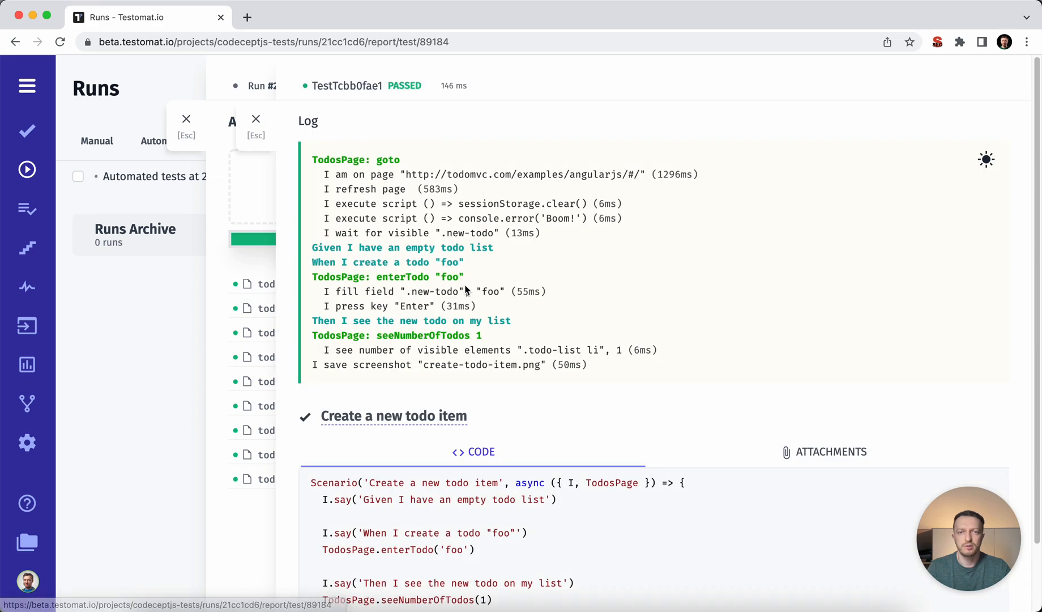
pyautogui.moveTo(393, 189)
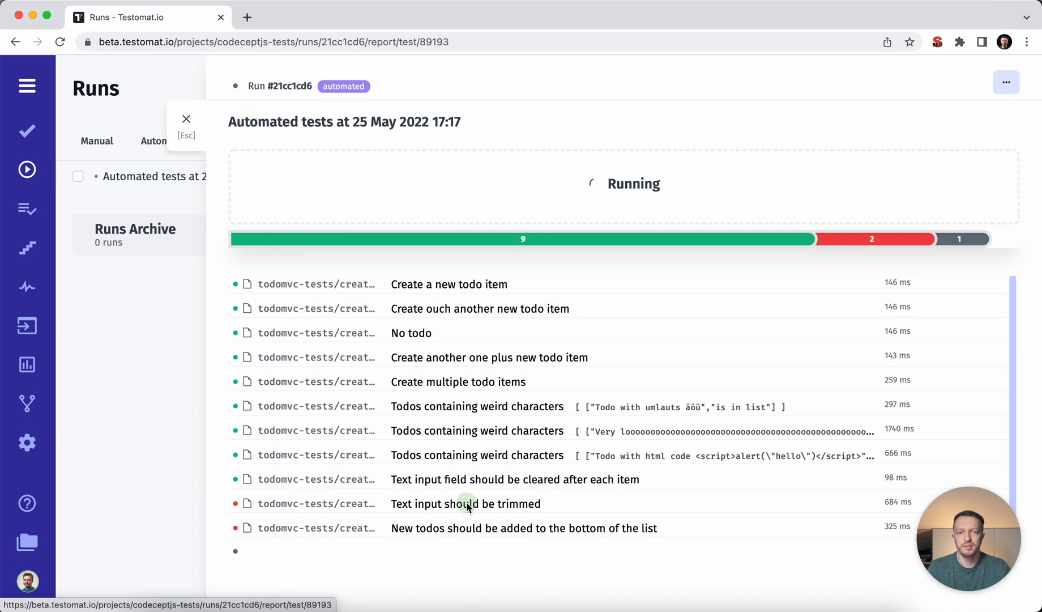
pyautogui.click(465, 504)
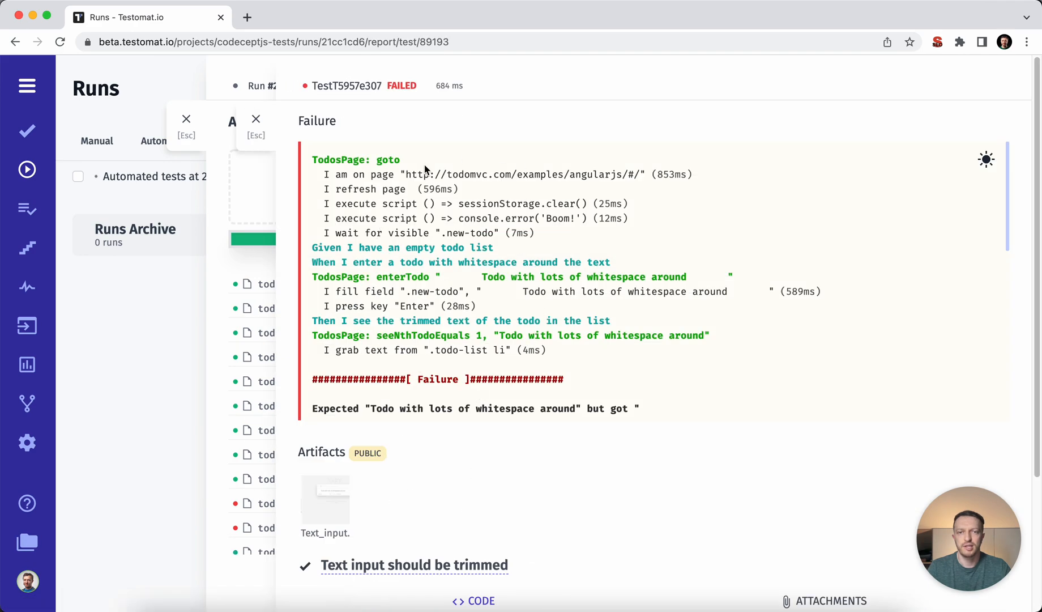
pyautogui.moveTo(315, 512)
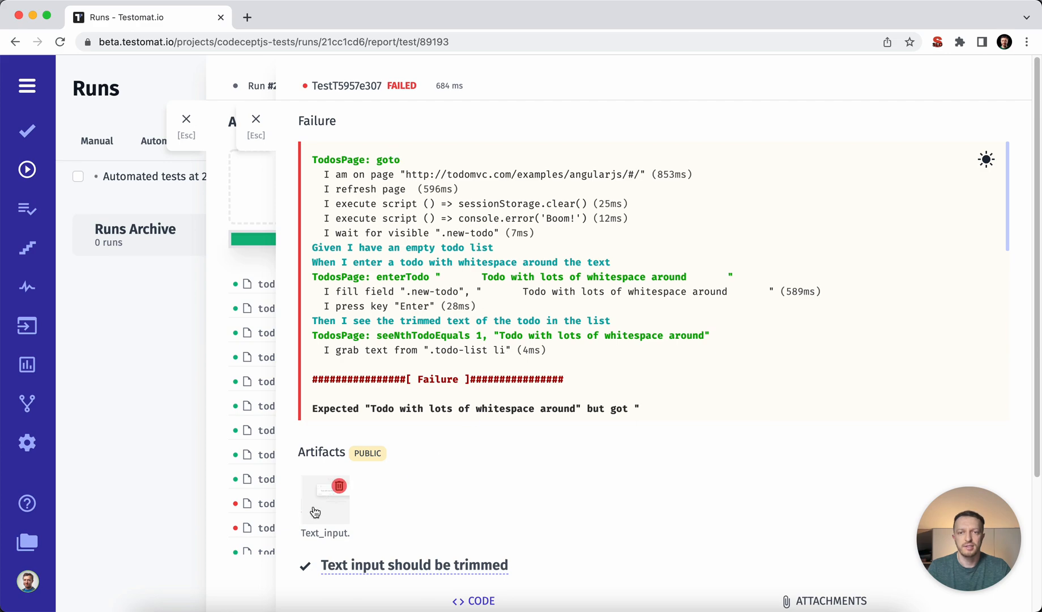
pyautogui.click(324, 498)
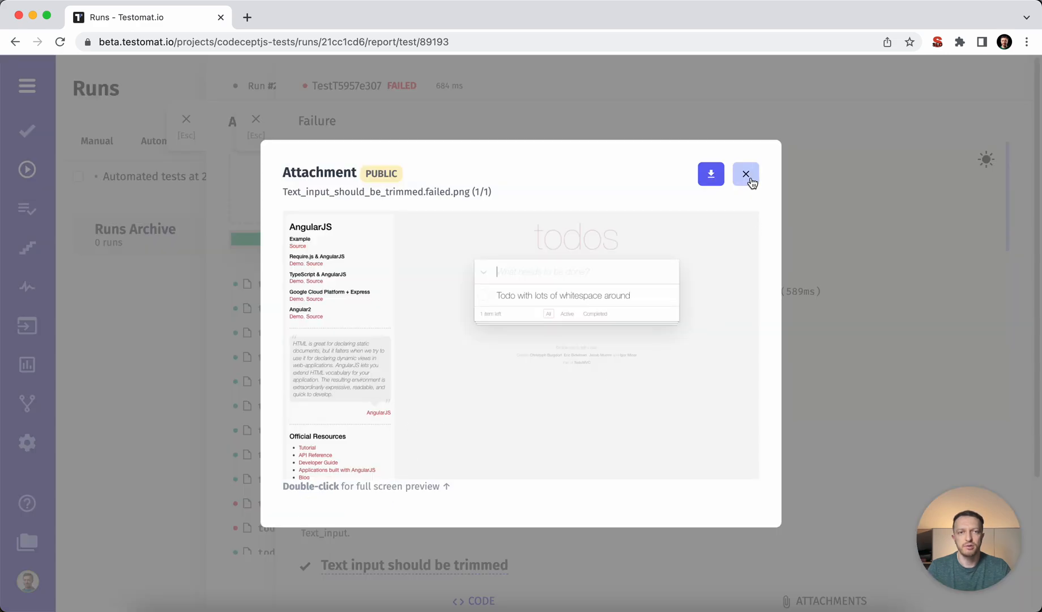
pyautogui.click(746, 174)
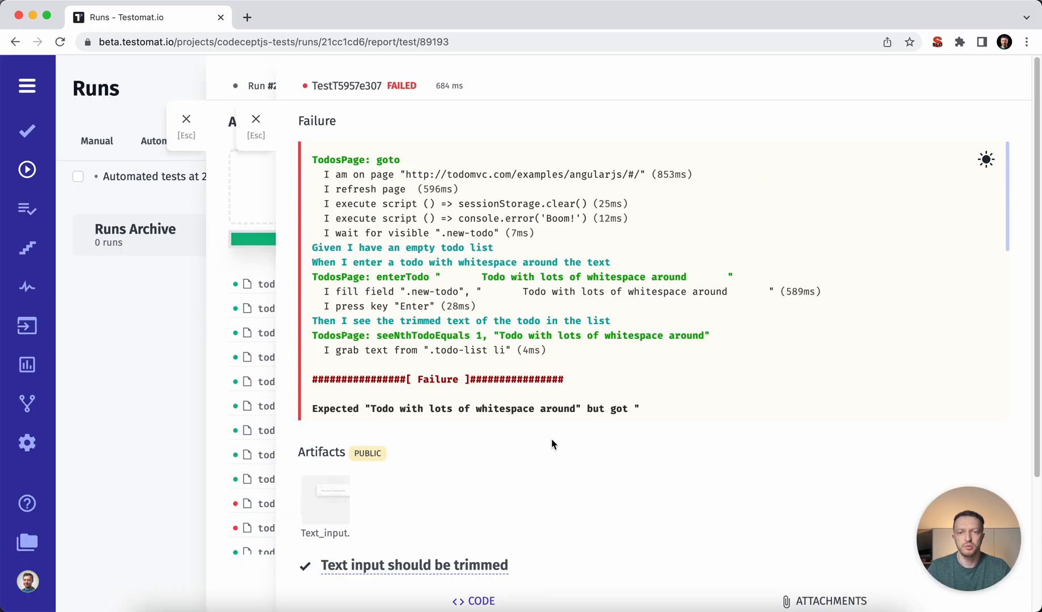
pyautogui.moveTo(451, 498)
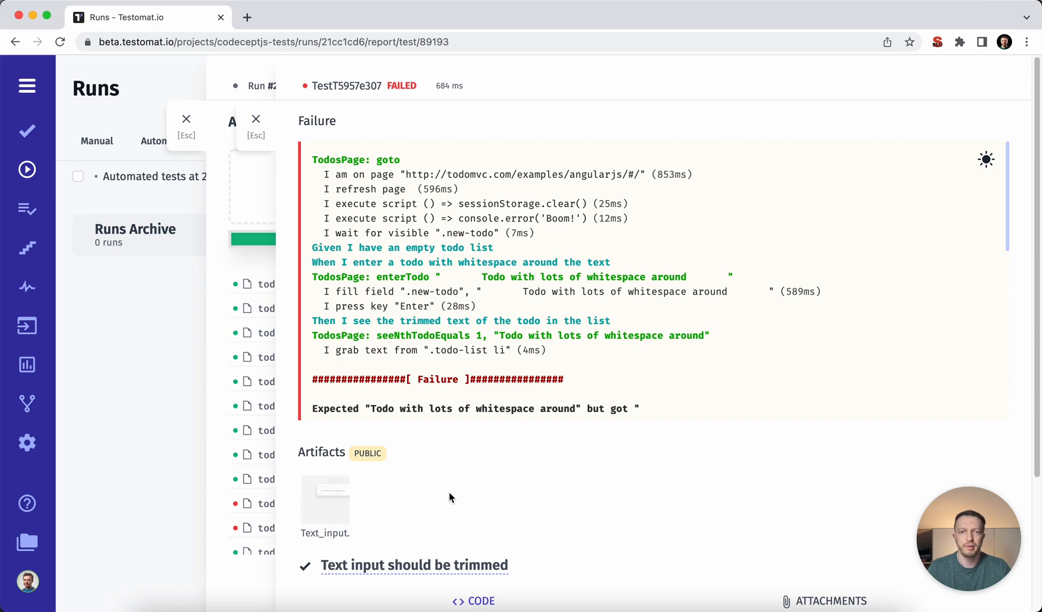
pyautogui.scroll(-3)
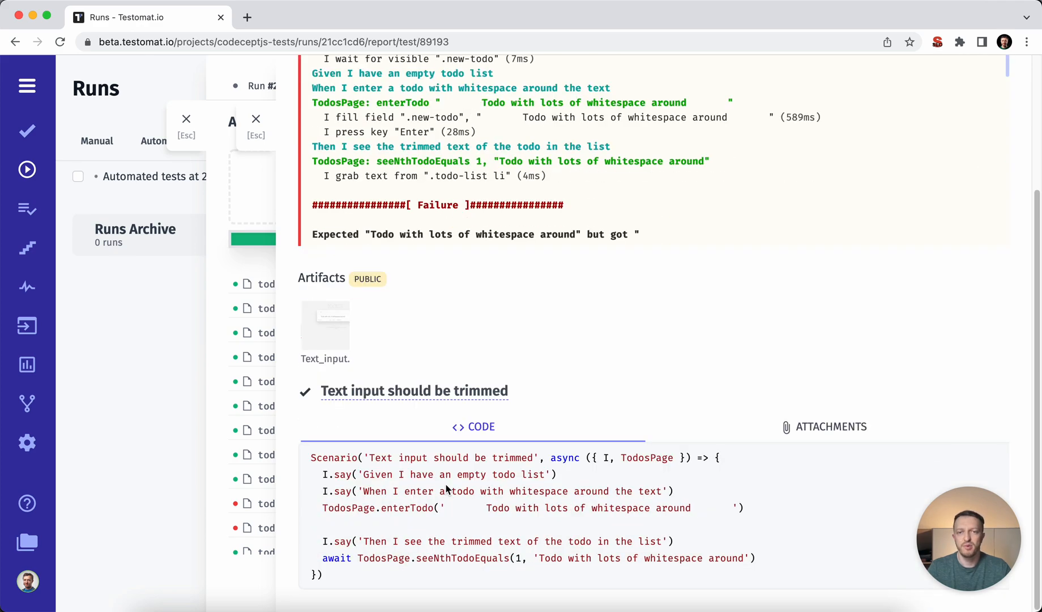
pyautogui.click(824, 427)
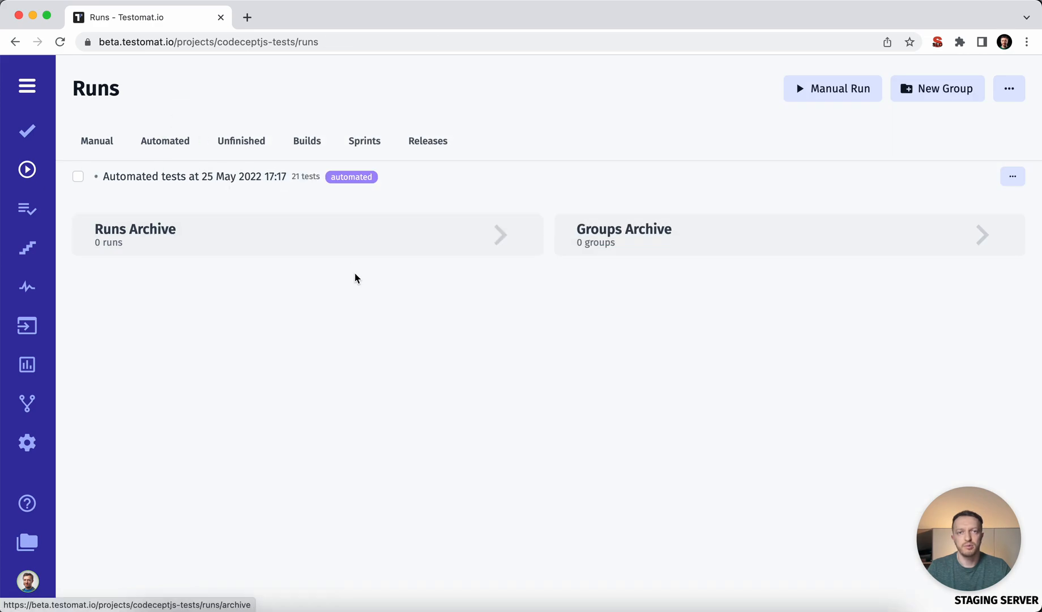
pyautogui.moveTo(440, 296)
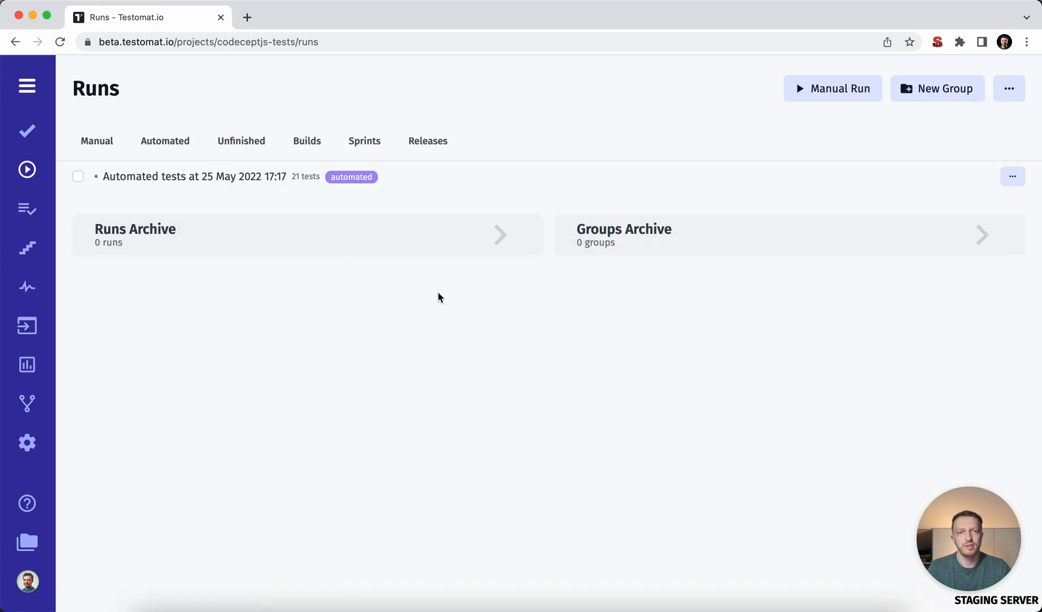
# Run all 11 manual tests, mark a failure as a known issue with a screenshot, and finish the run.
pyautogui.click(833, 88)
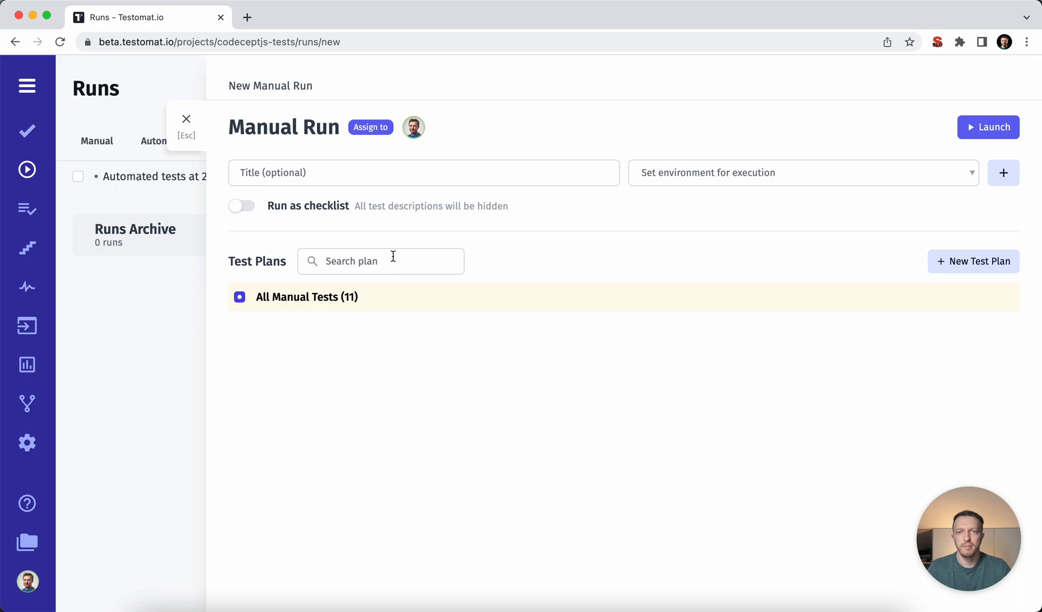
pyautogui.click(988, 127)
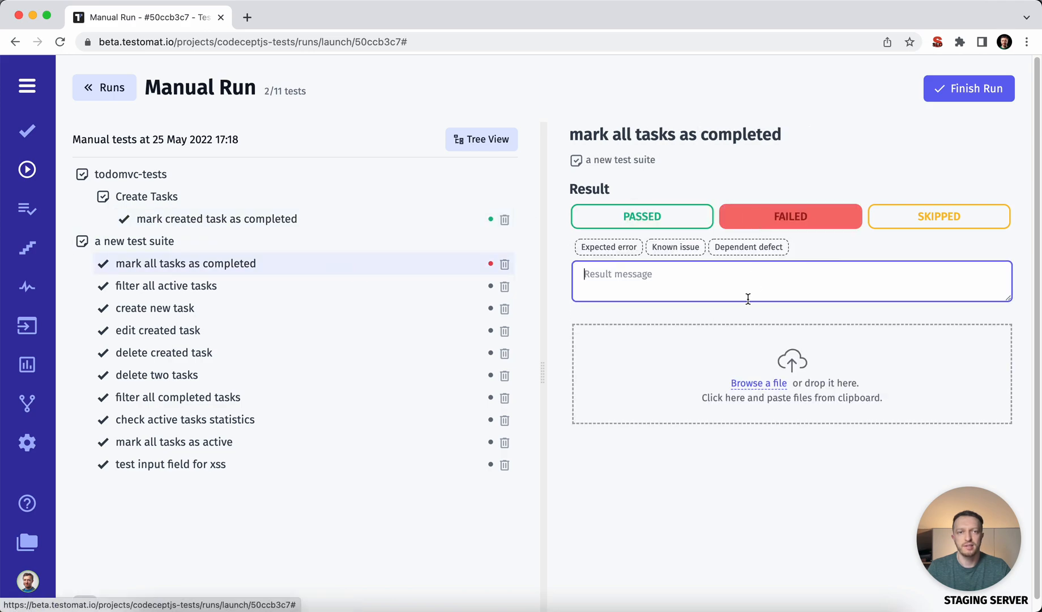
pyautogui.click(675, 247)
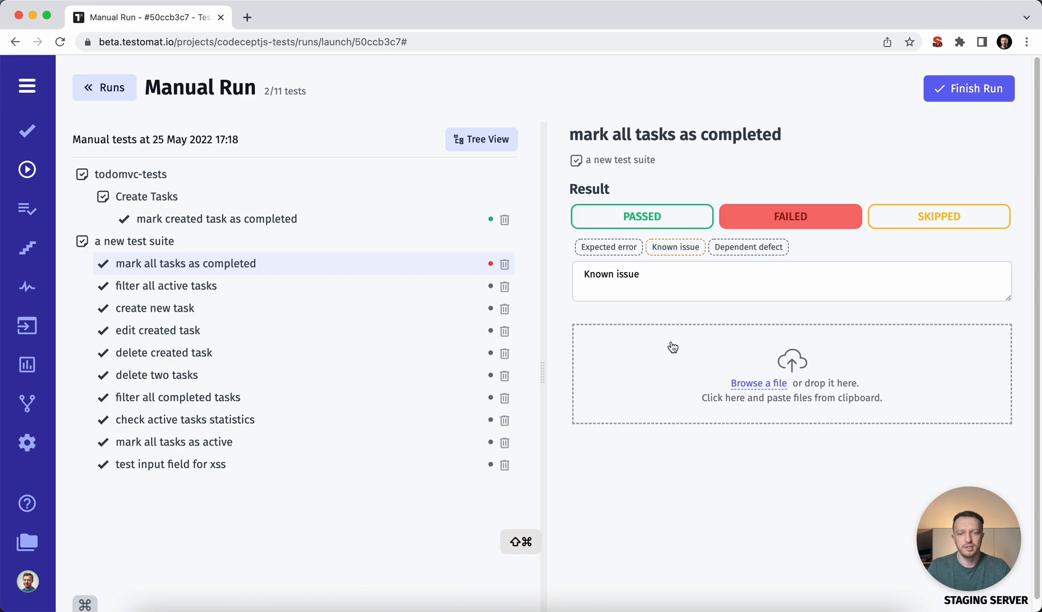
pyautogui.press('cmd+v')
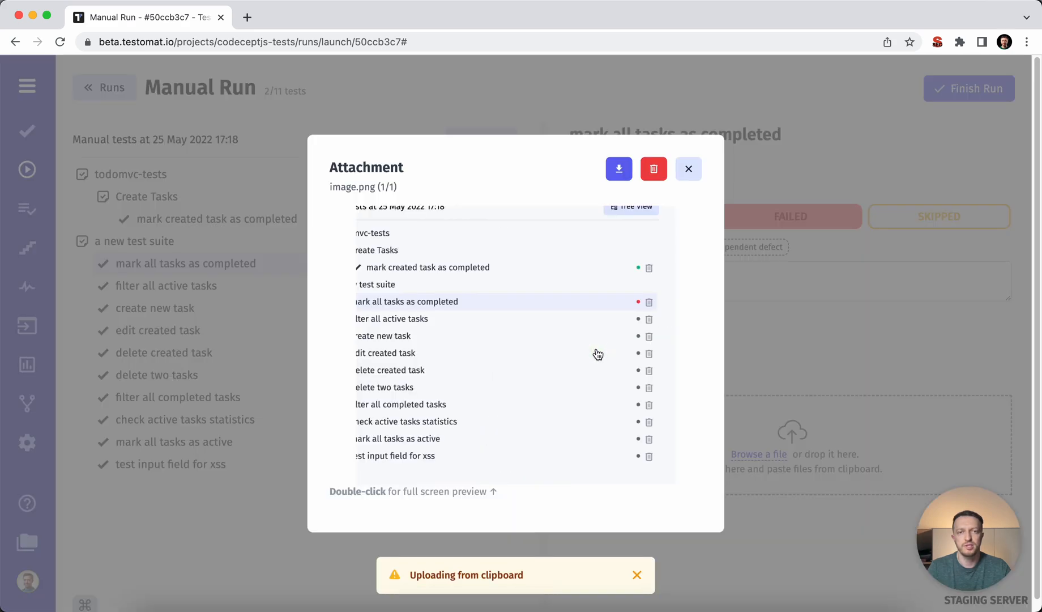
pyautogui.click(689, 169)
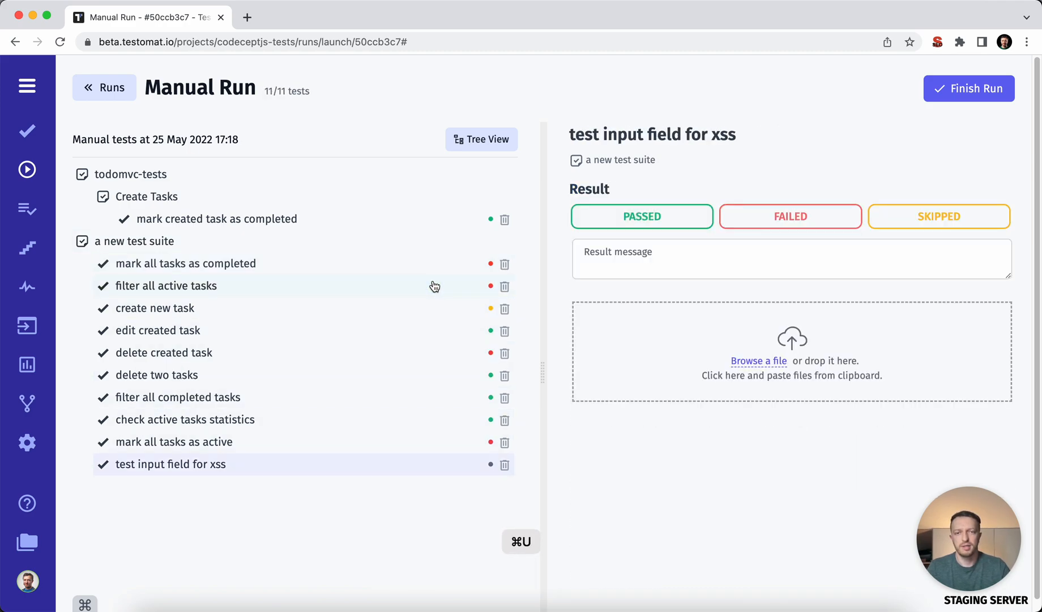
pyautogui.click(642, 216)
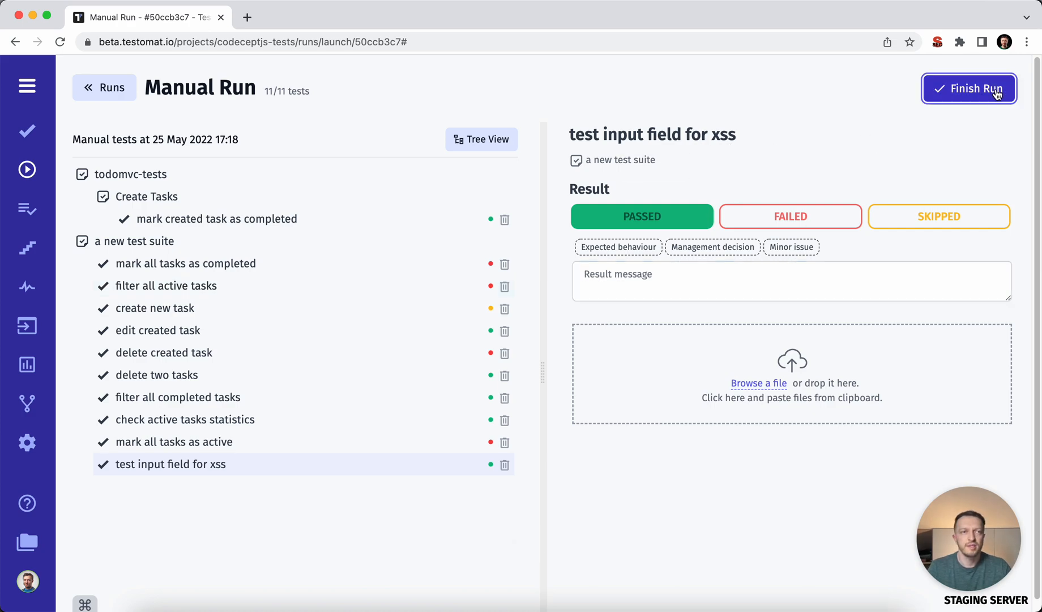
pyautogui.click(969, 88)
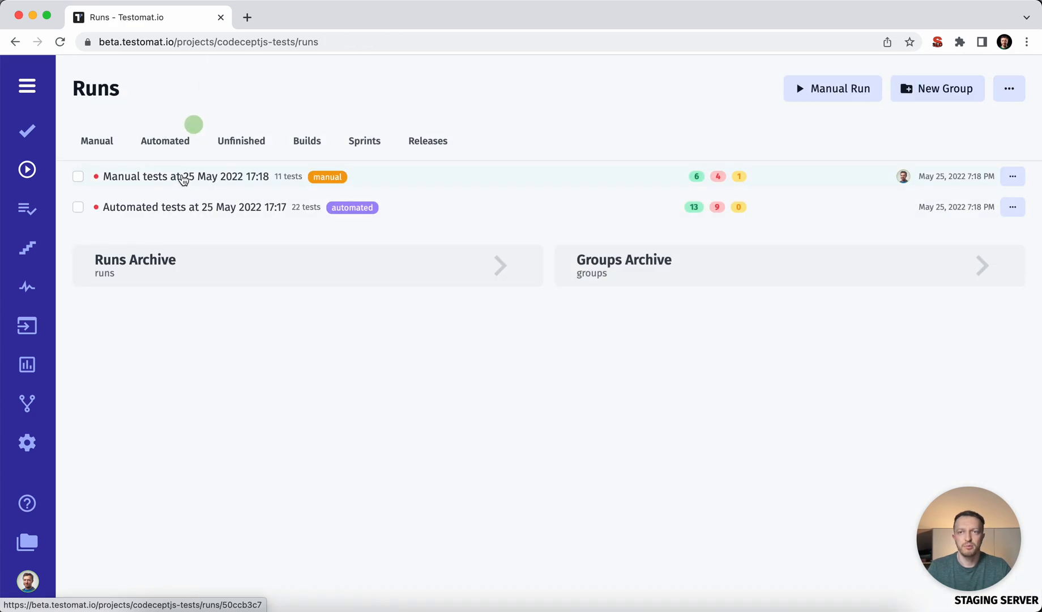
pyautogui.click(164, 208)
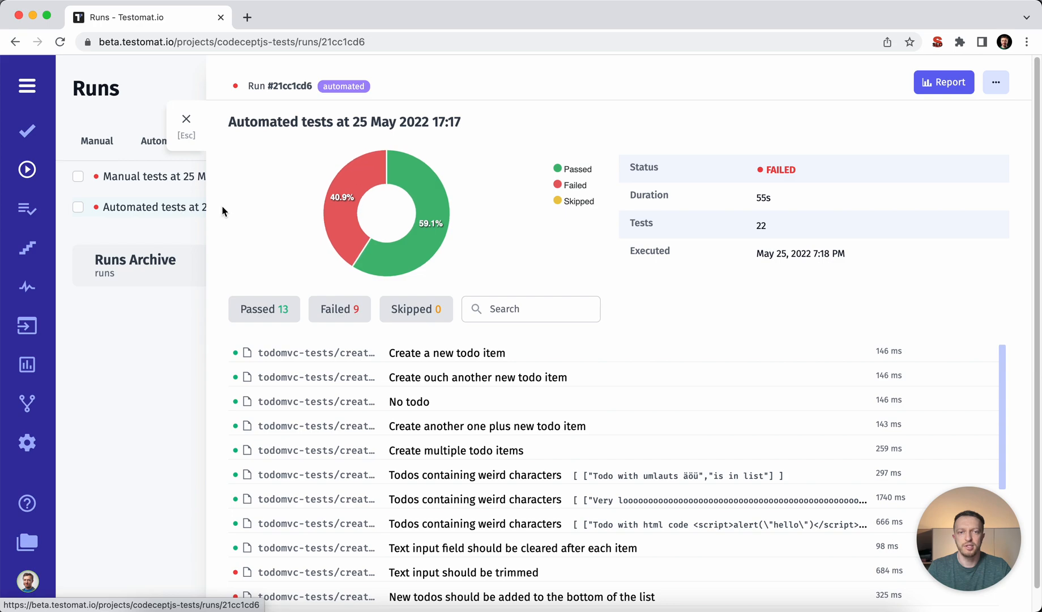
pyautogui.click(943, 82)
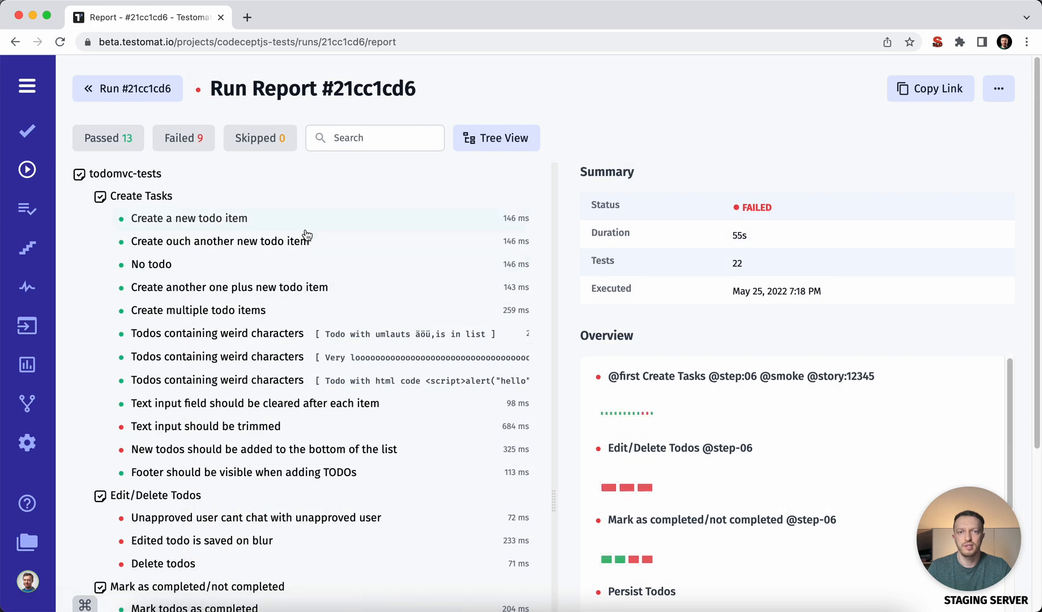
pyautogui.click(184, 138)
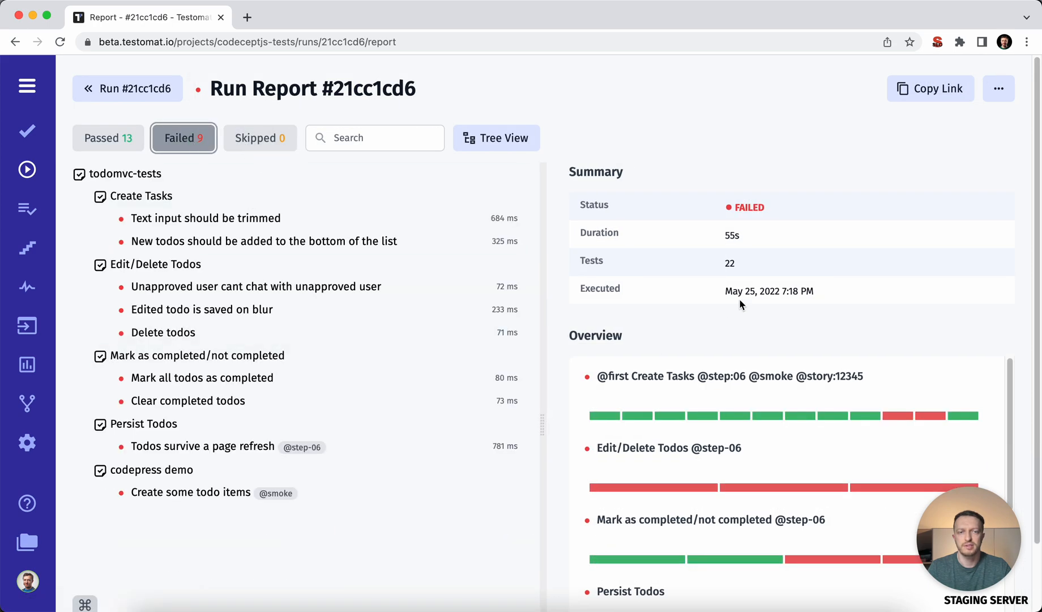
pyautogui.moveTo(254, 241)
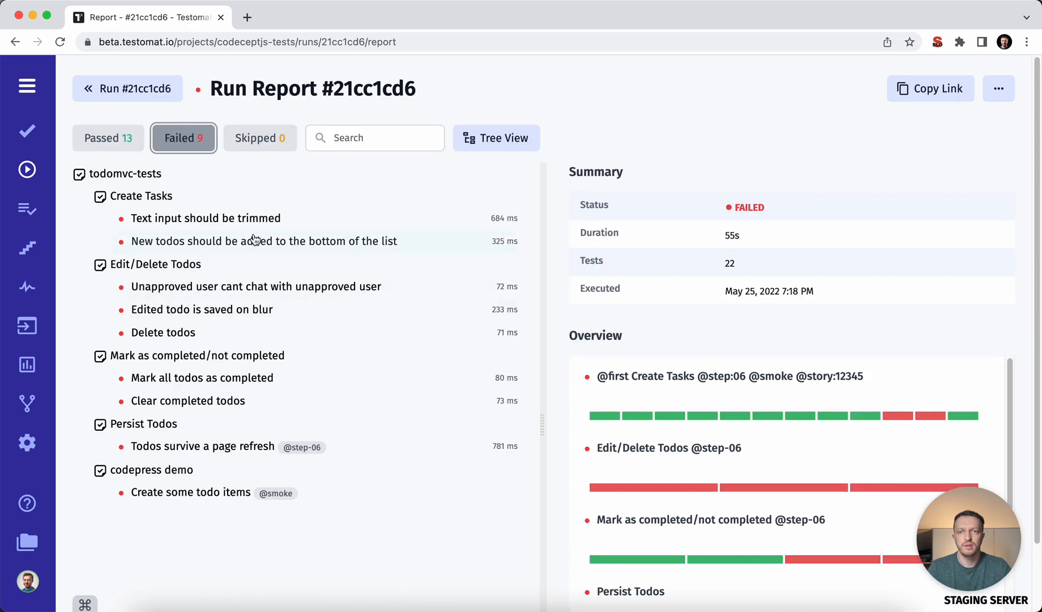
pyautogui.click(205, 218)
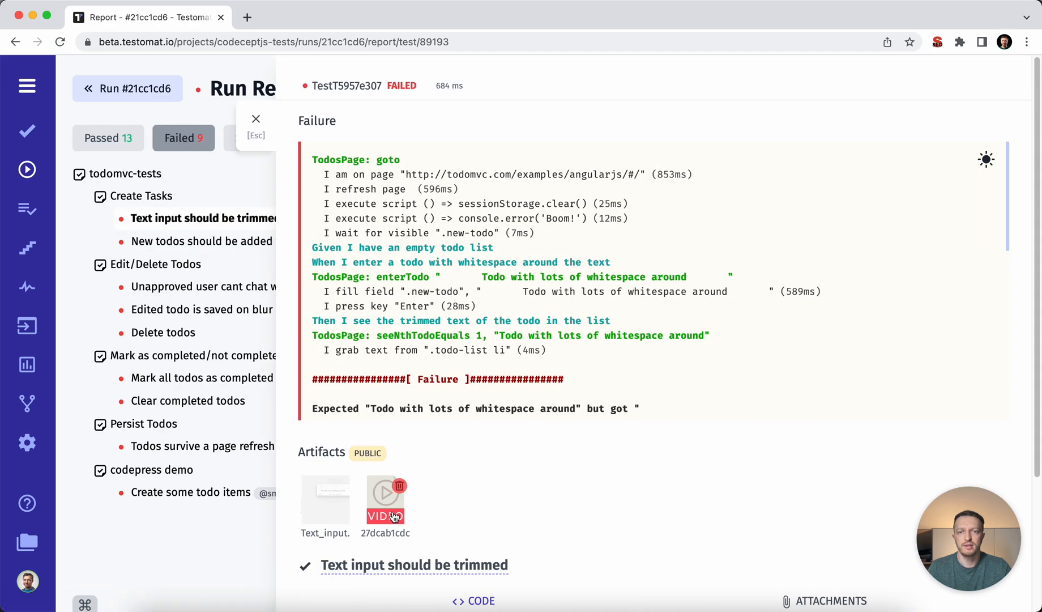
pyautogui.click(384, 500)
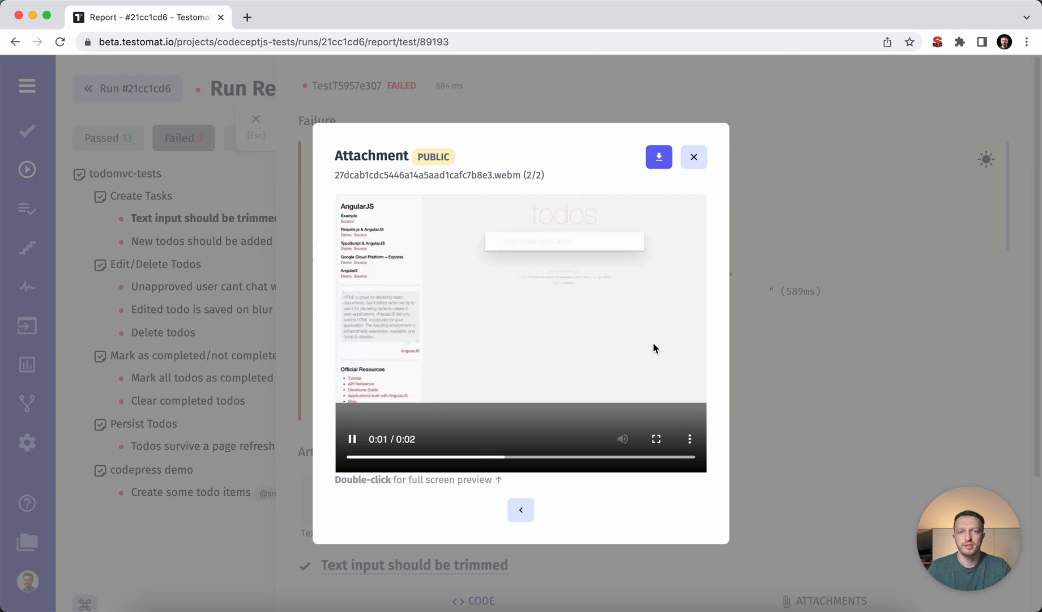
pyautogui.click(693, 158)
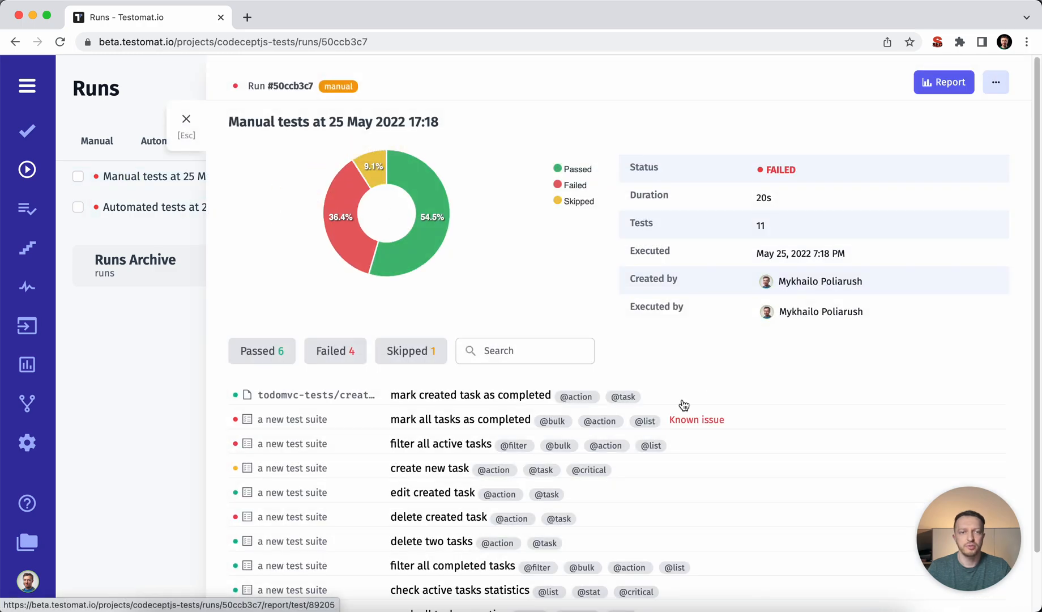
pyautogui.moveTo(997, 83)
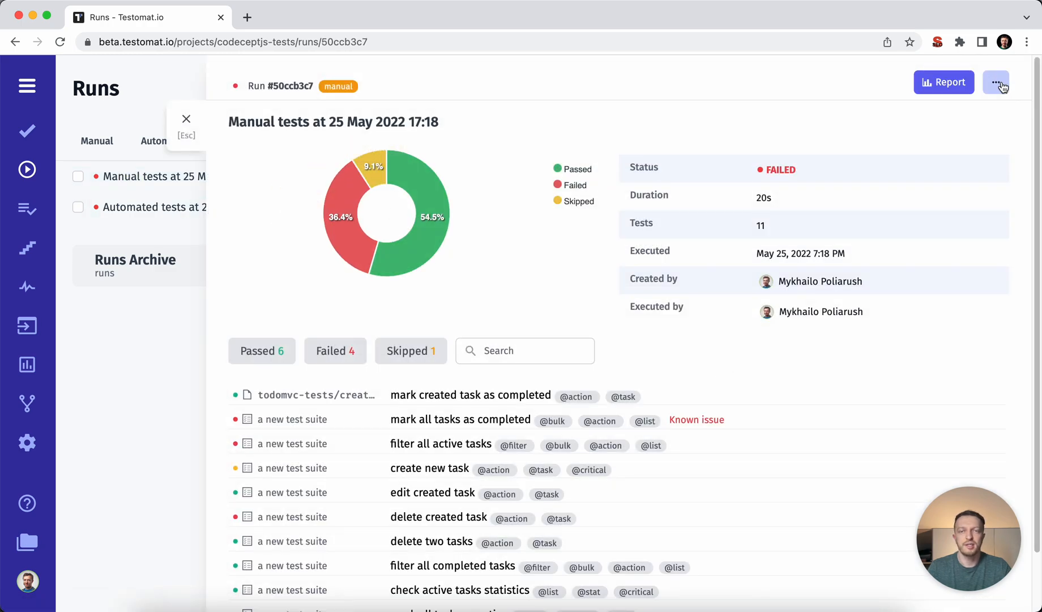
pyautogui.click(995, 82)
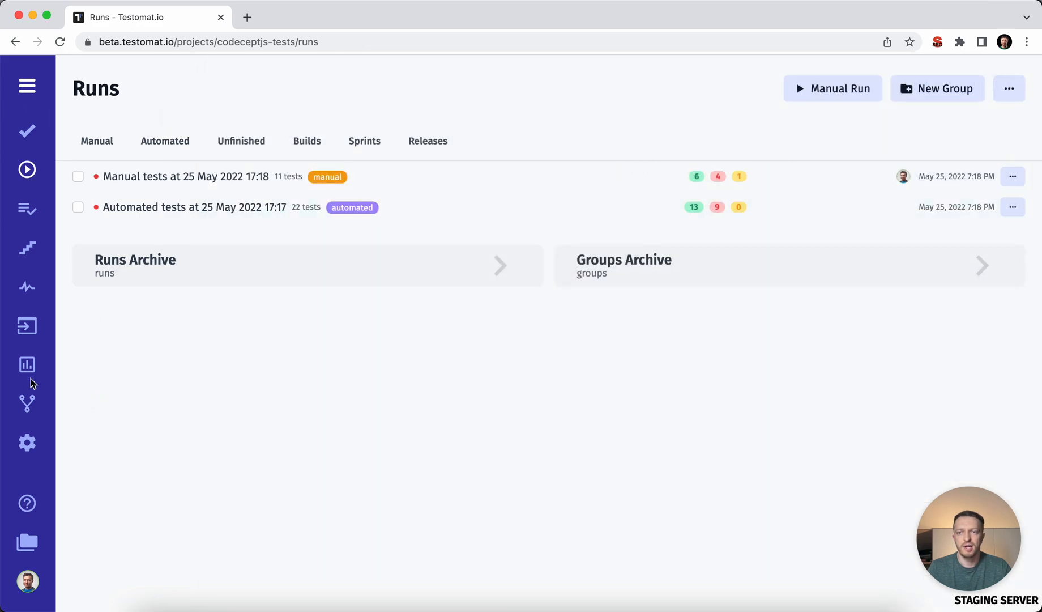
# Explore Analytics: automation coverage by suite and defects, then return to the overview.
pyautogui.click(27, 365)
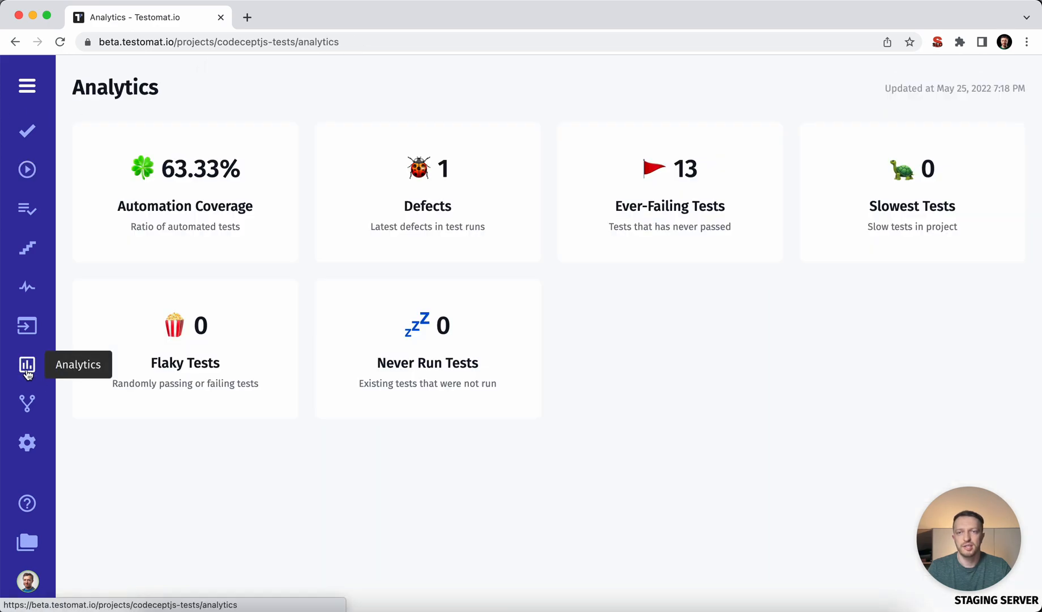
pyautogui.click(184, 198)
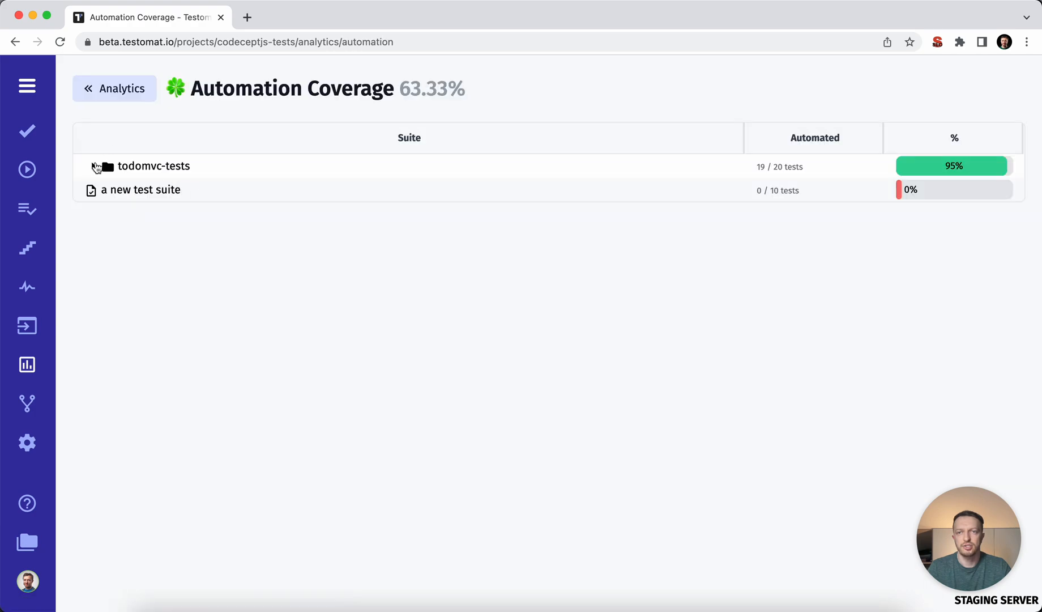
pyautogui.click(109, 167)
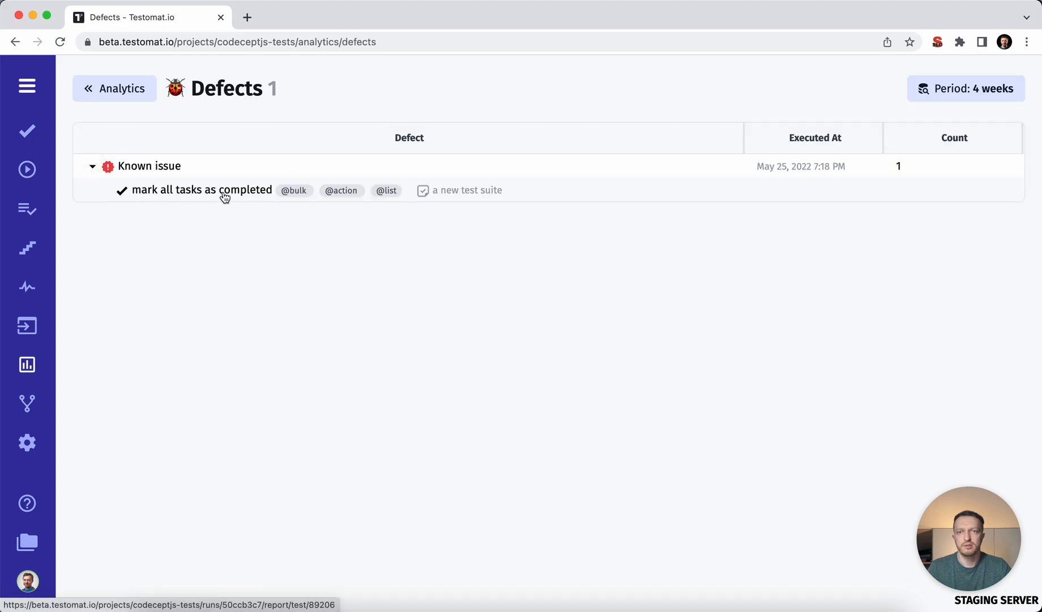
pyautogui.click(114, 89)
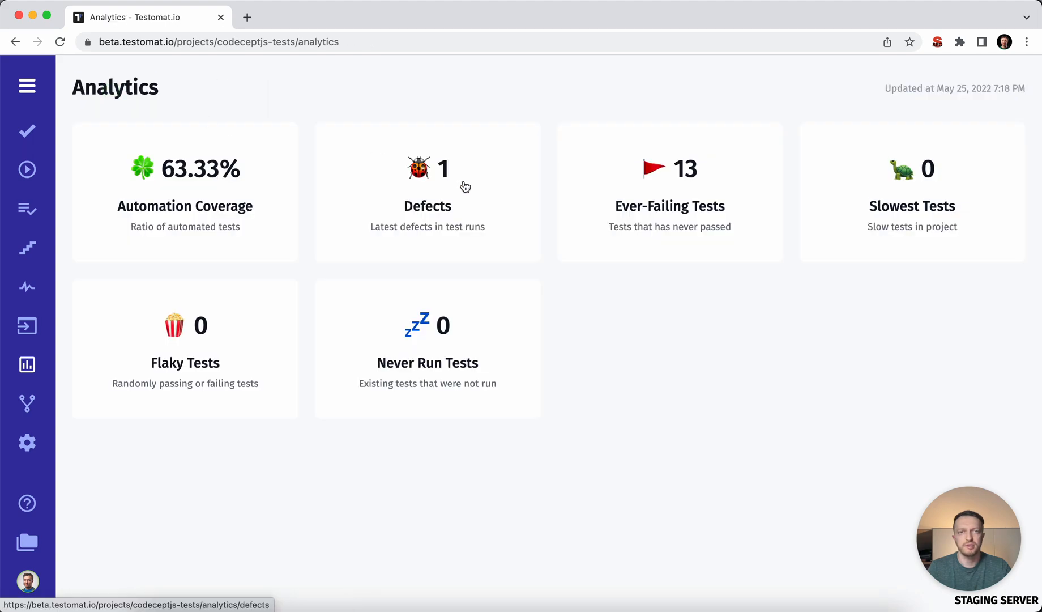
pyautogui.moveTo(303, 344)
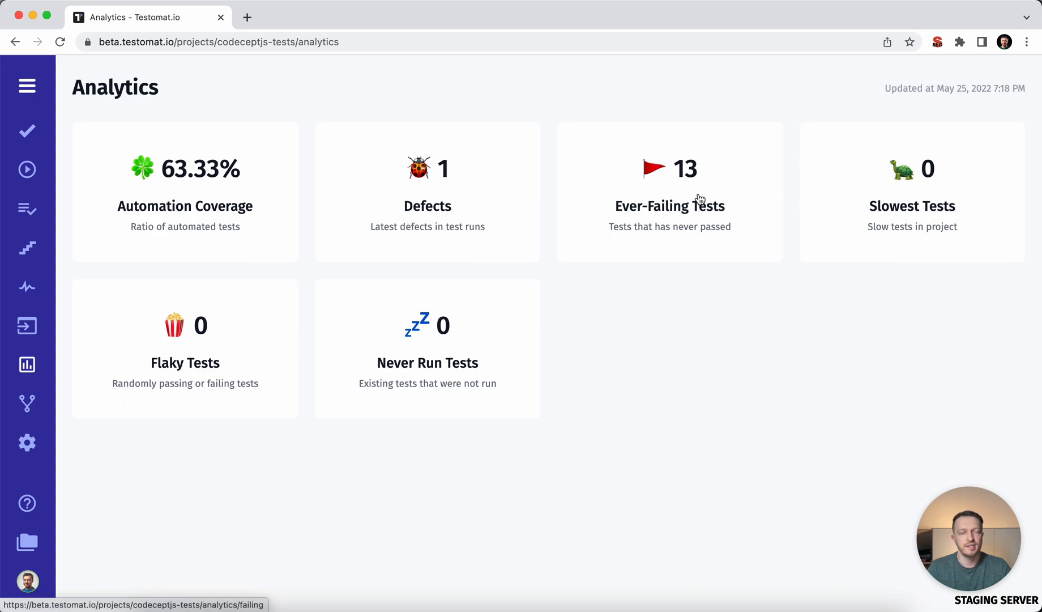
pyautogui.moveTo(699, 371)
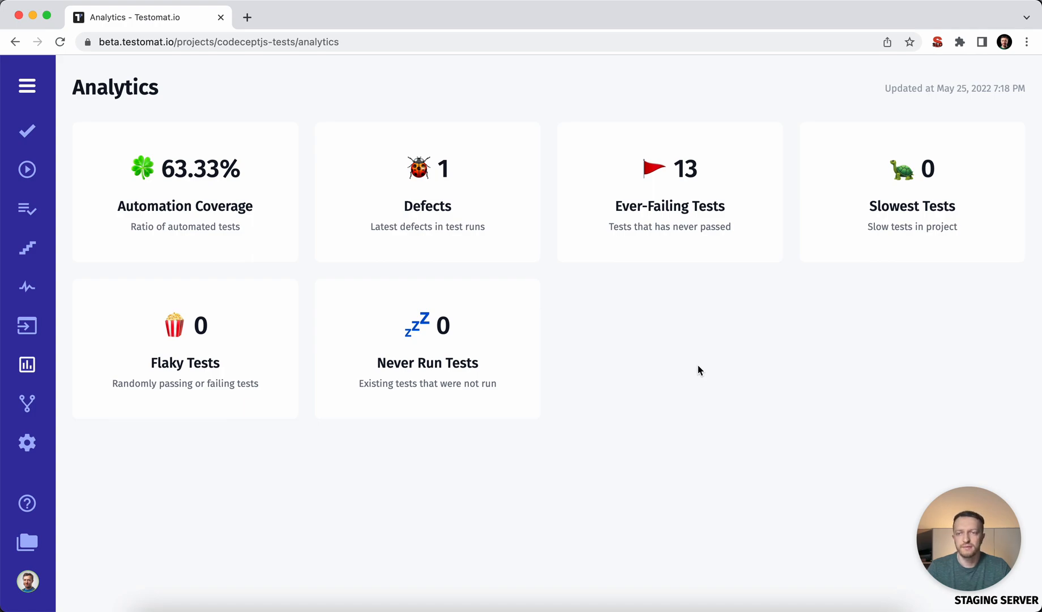
pyautogui.moveTo(564, 310)
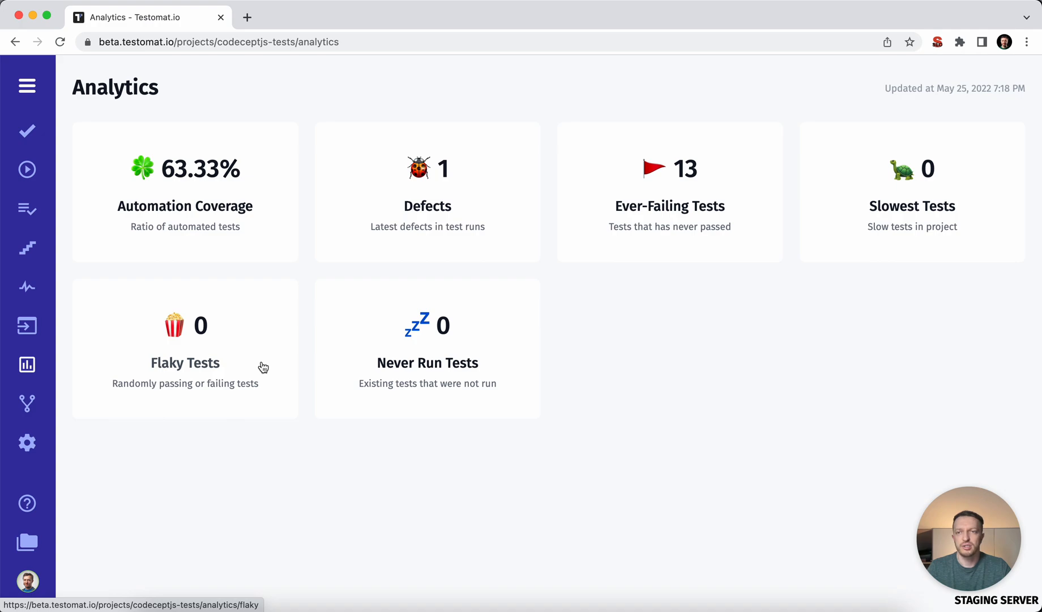
pyautogui.moveTo(100, 318)
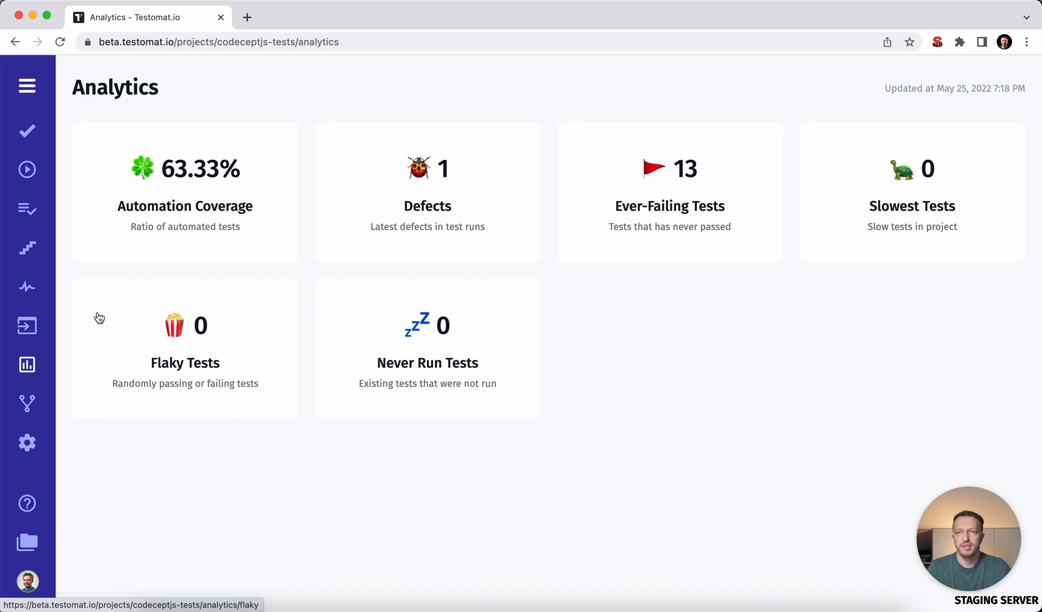
pyautogui.moveTo(27, 248)
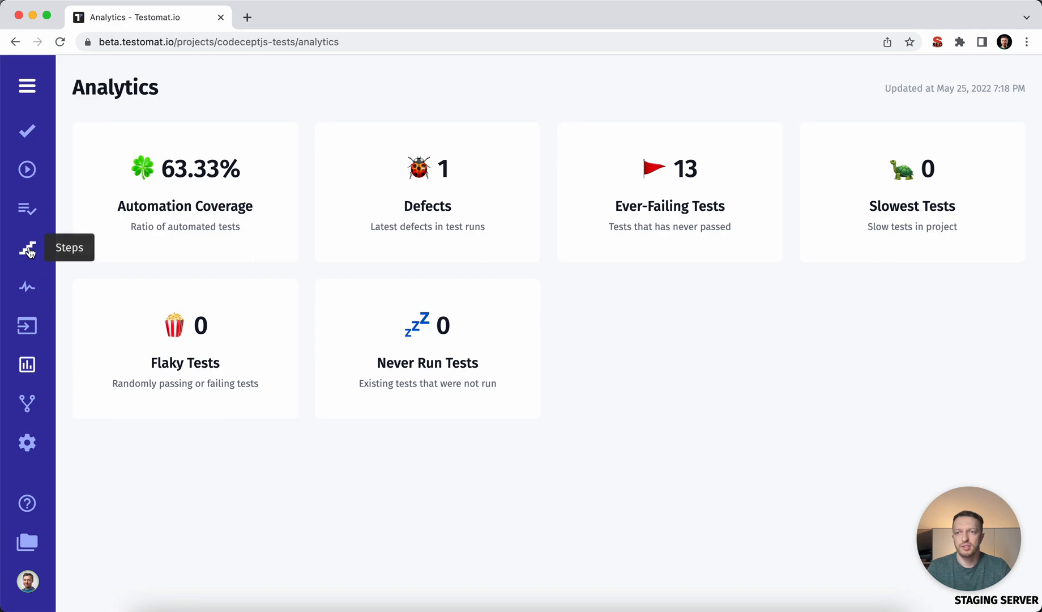
# Browse the Steps library and the Pulse activity, closing the 'create new task' revision diff.
pyautogui.click(27, 248)
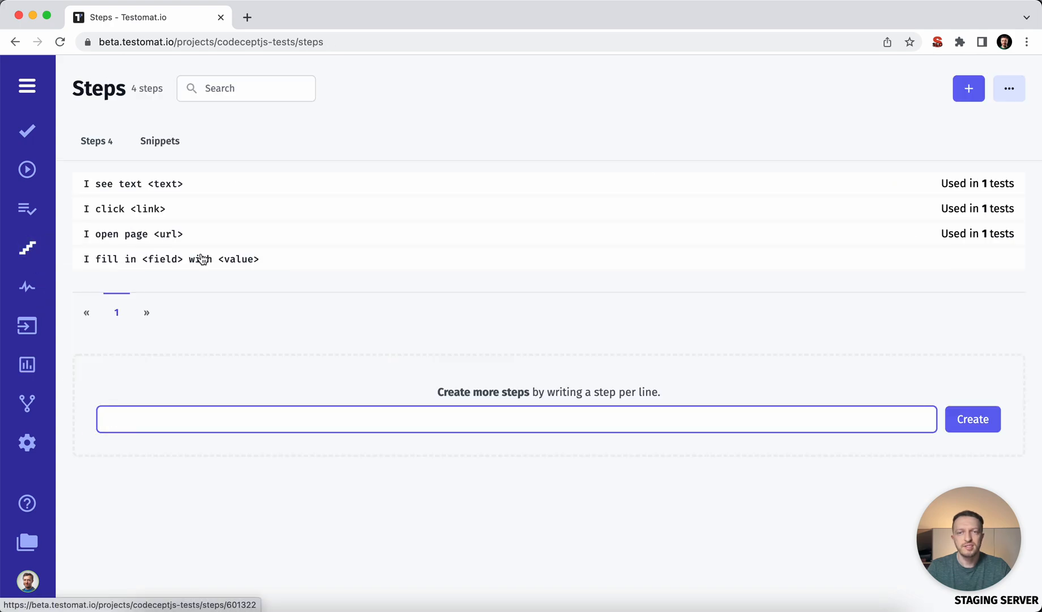
pyautogui.moveTo(255, 256)
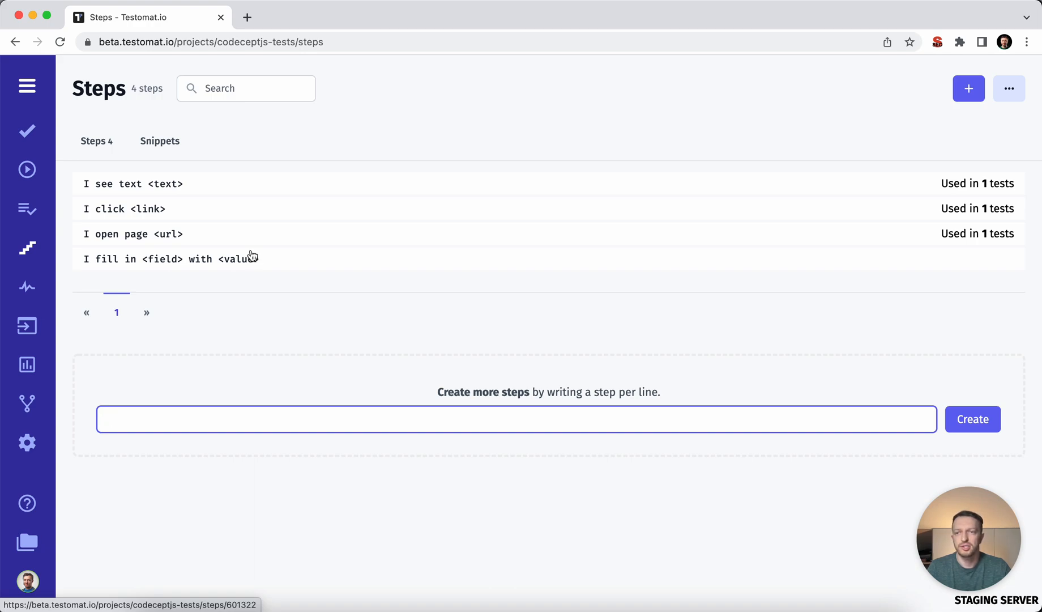
pyautogui.click(27, 286)
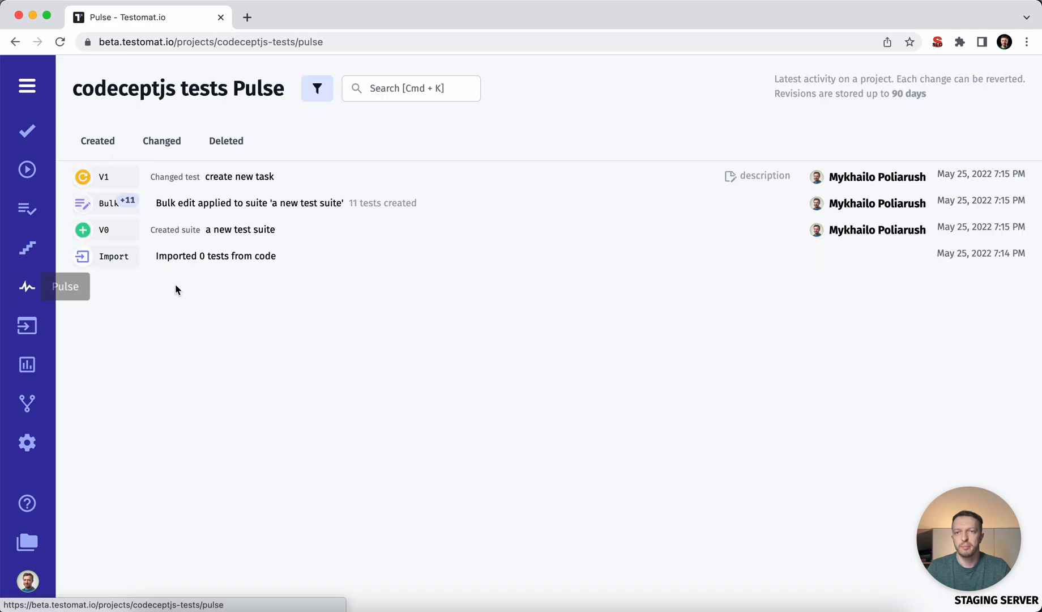
pyautogui.moveTo(192, 290)
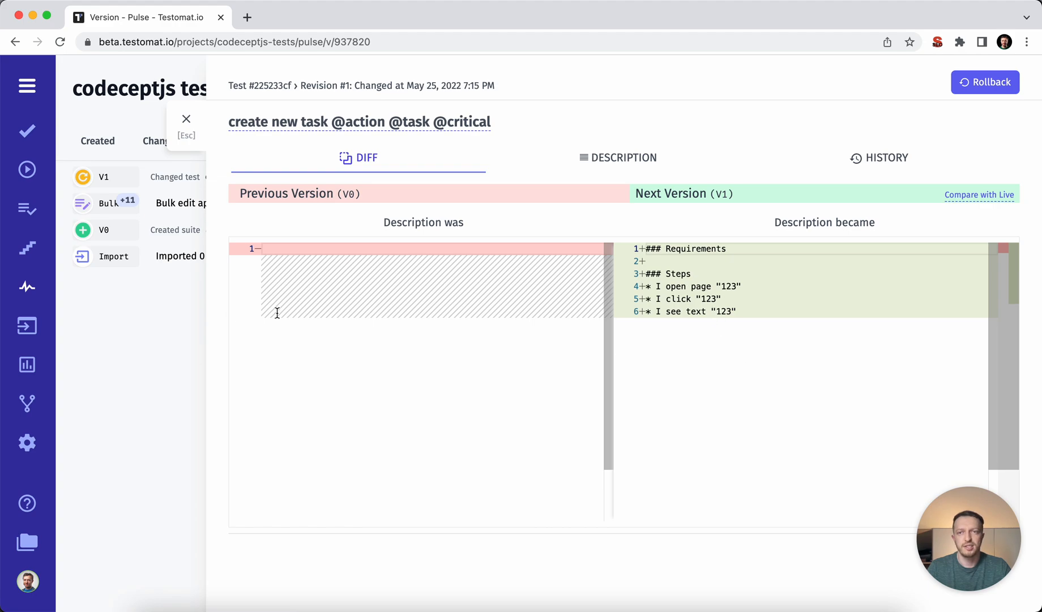
pyautogui.click(185, 119)
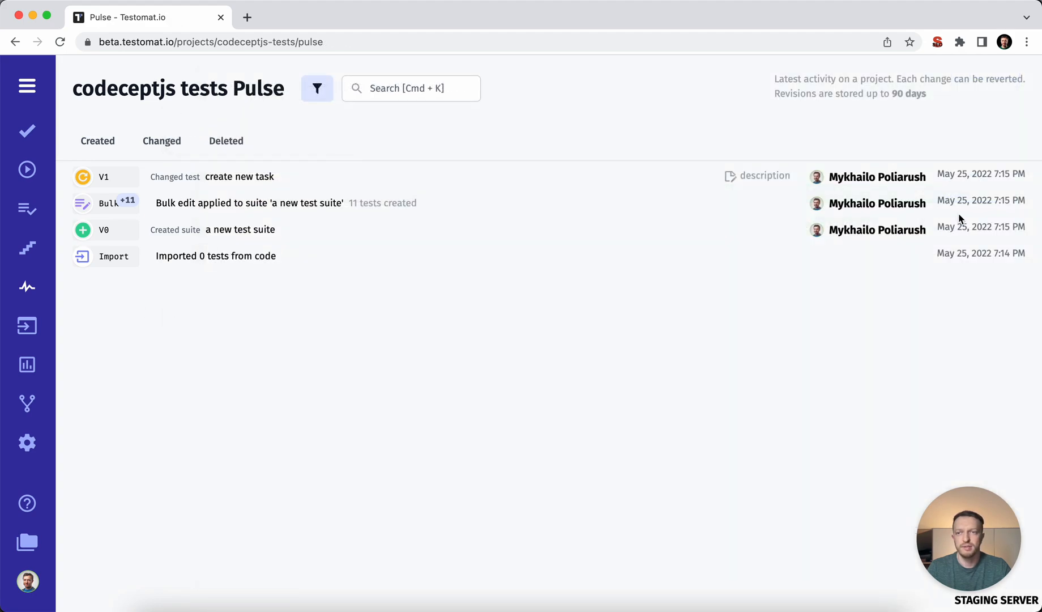
# Visit the Analytics overview and the Branches page, which lists no branches yet.
pyautogui.click(27, 365)
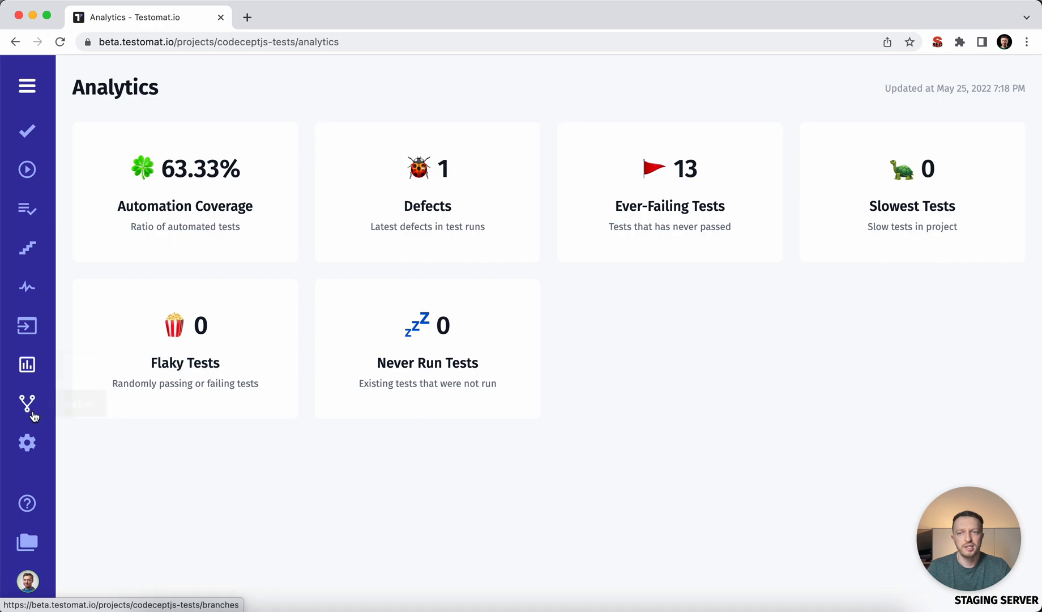
pyautogui.click(27, 404)
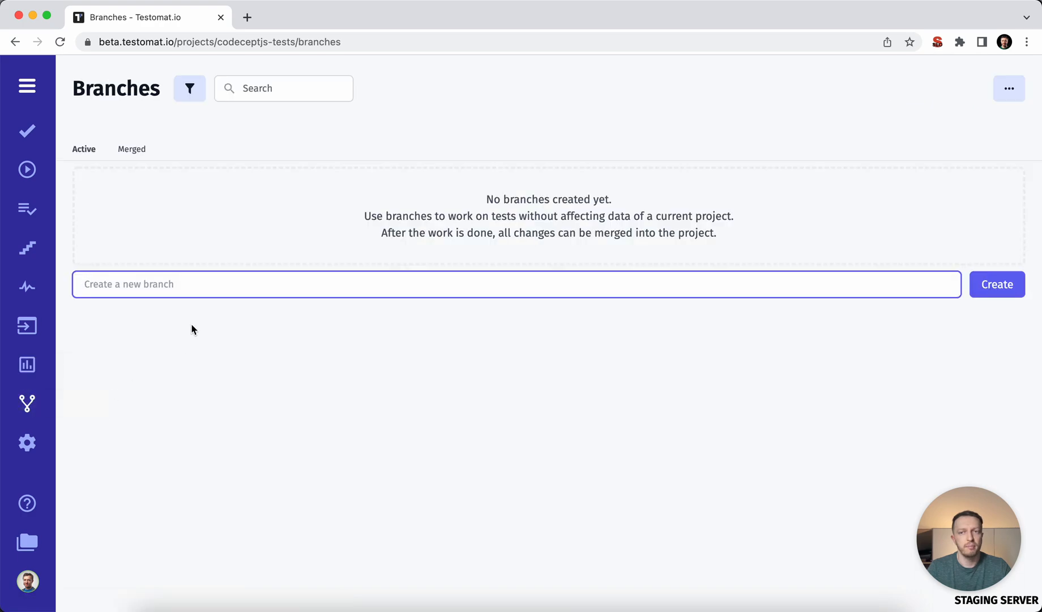
# In Settings > Continuous Integration > Report Notifications, start a rule and list types: Email, Slack, Microsoft Teams, Jira.
pyautogui.click(27, 442)
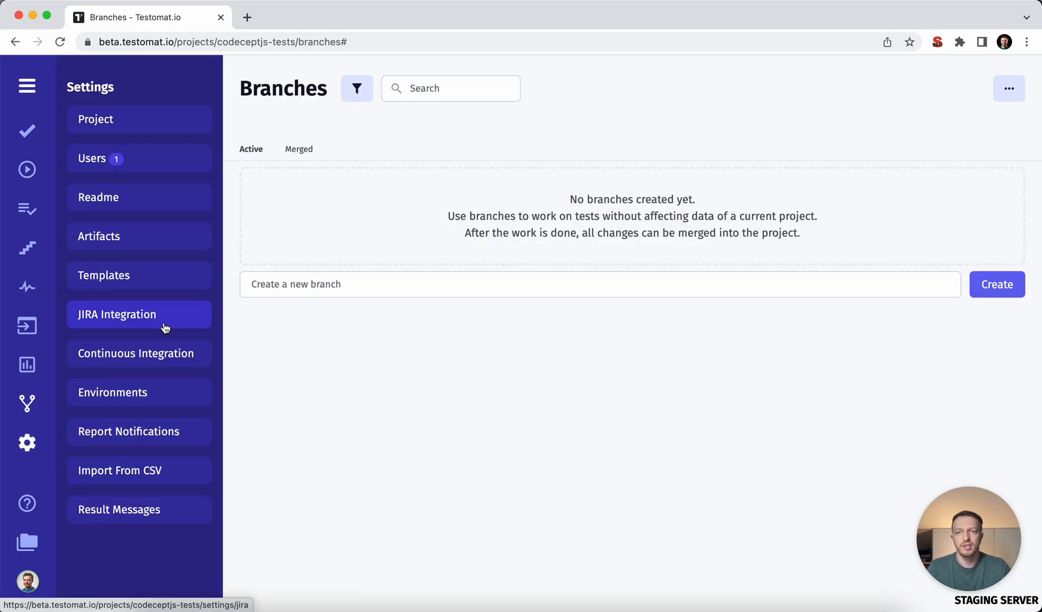
pyautogui.click(136, 354)
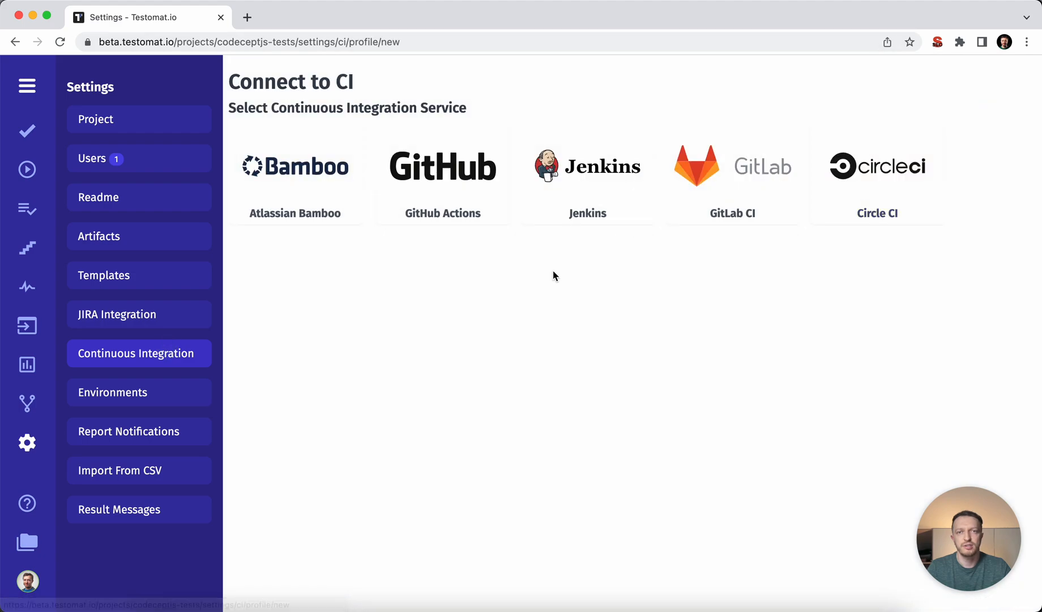
pyautogui.moveTo(155, 441)
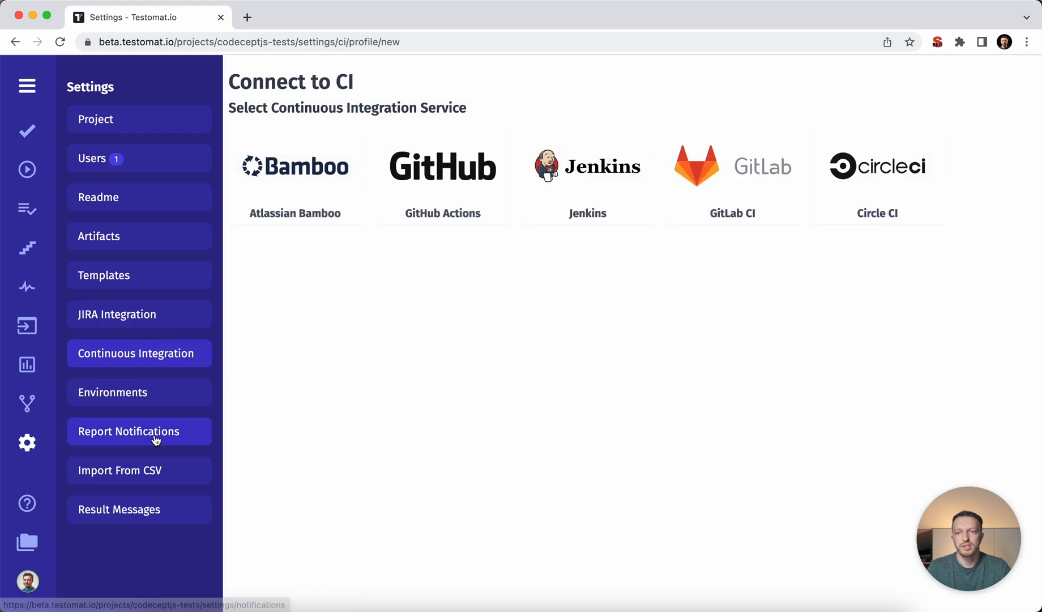
pyautogui.click(138, 431)
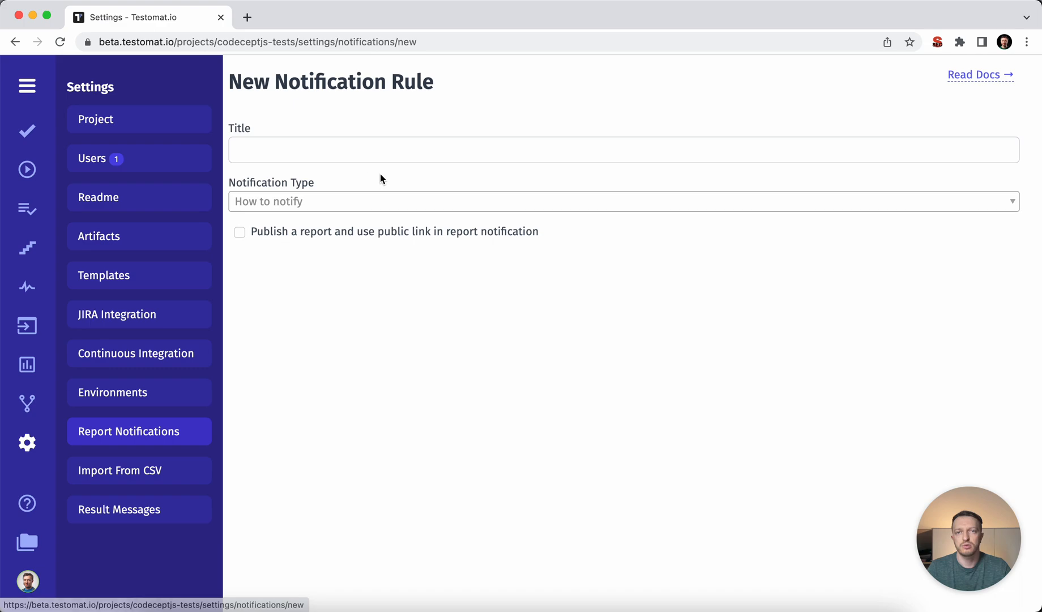
pyautogui.click(623, 198)
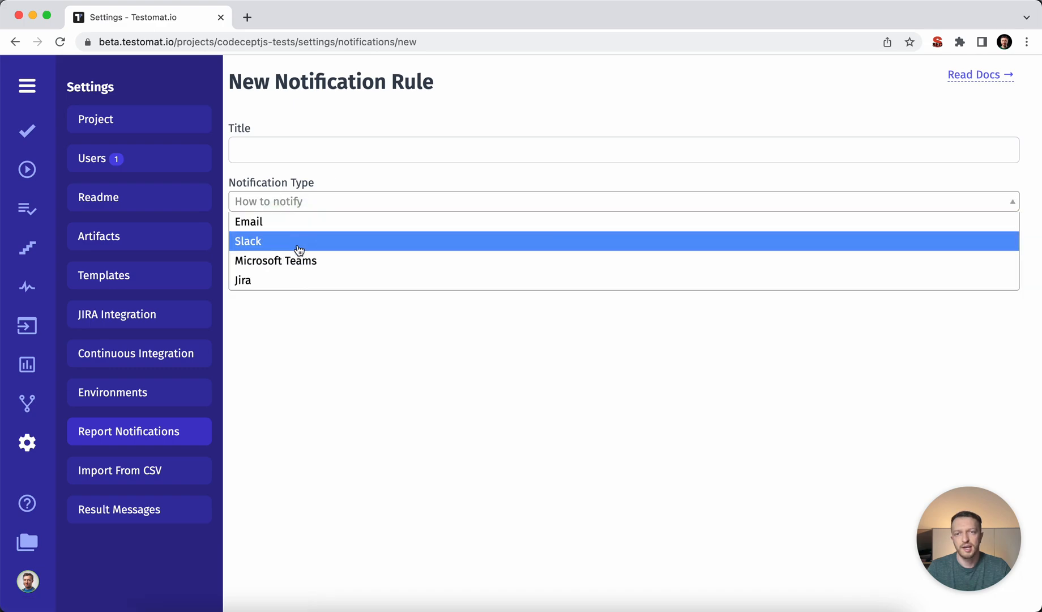